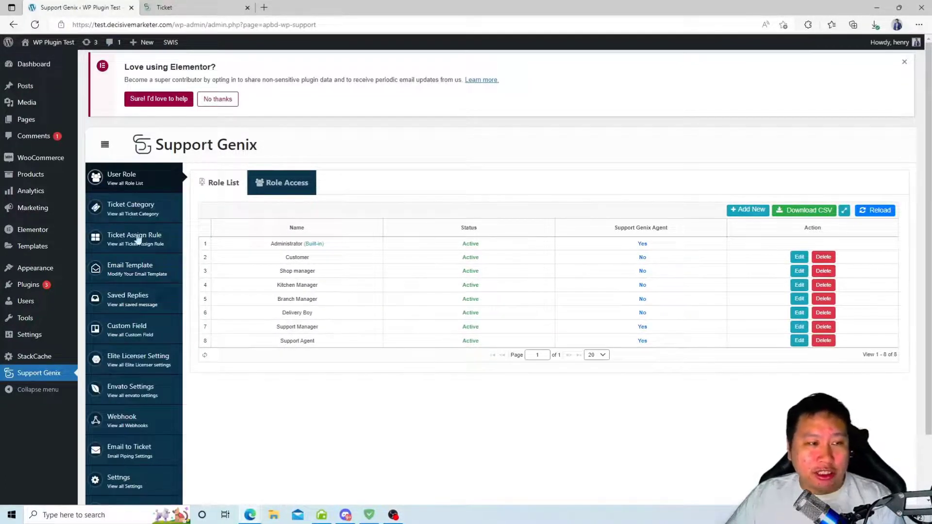
mouse_move(134, 239)
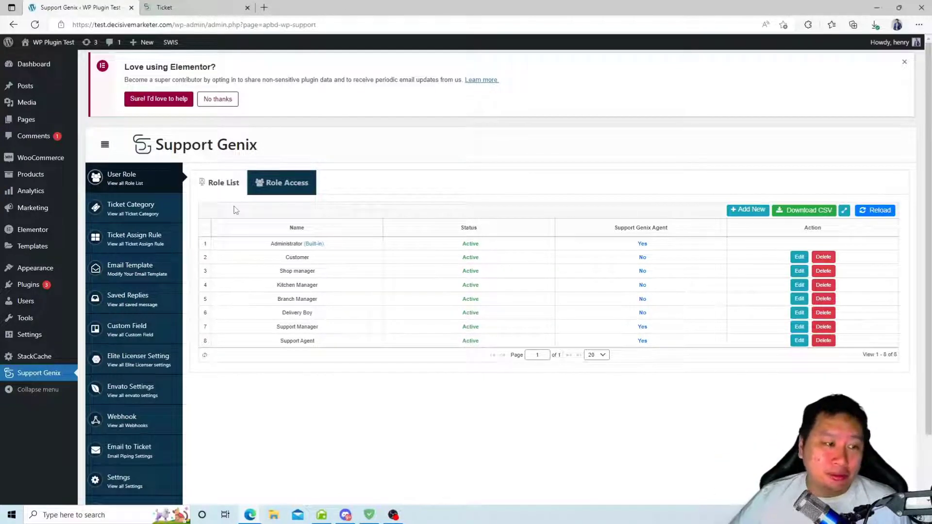
mouse_move(28, 284)
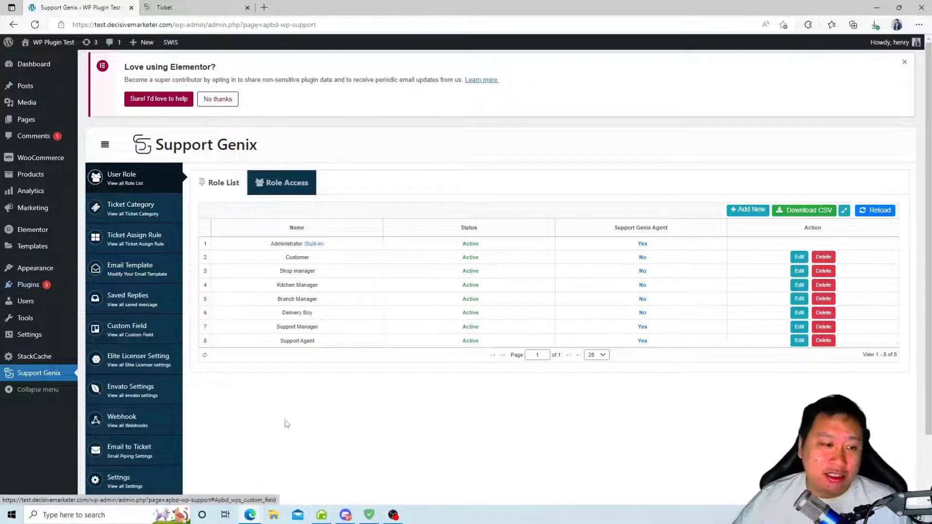
mouse_move(134, 237)
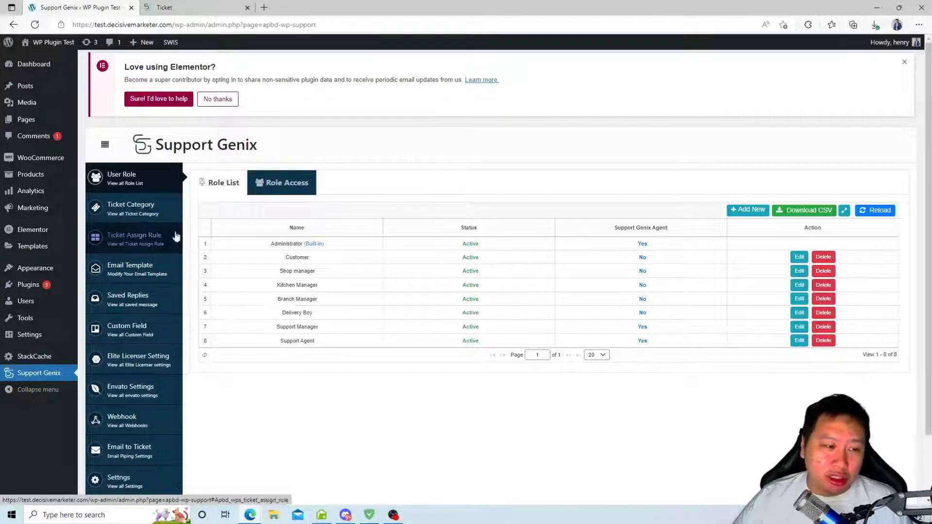
mouse_move(229, 271)
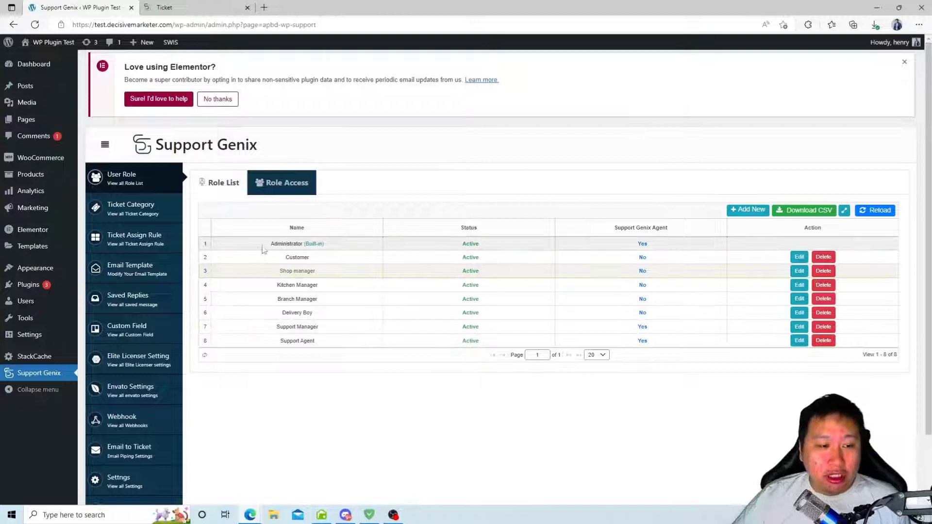
mouse_move(314, 262)
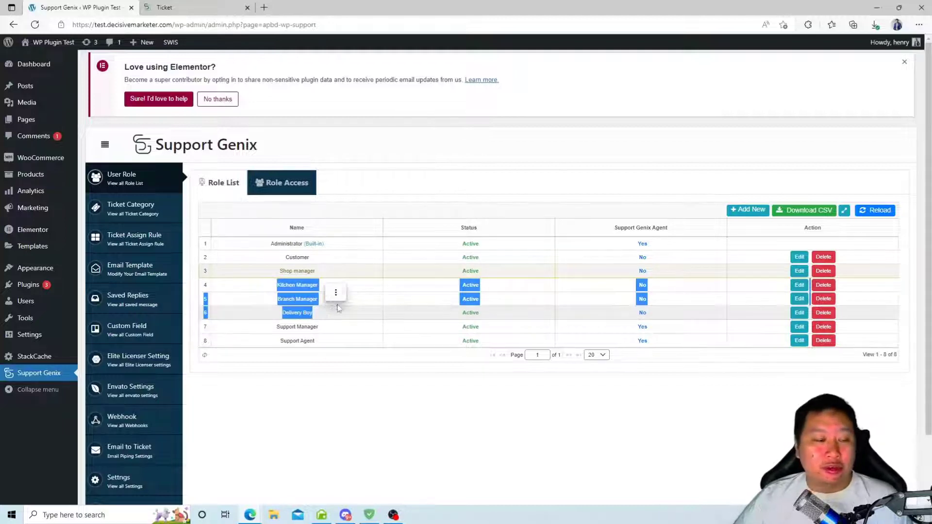
Delete the Kitchen Manager role and confirm, leaving seven roles listed.
right_click(335, 292)
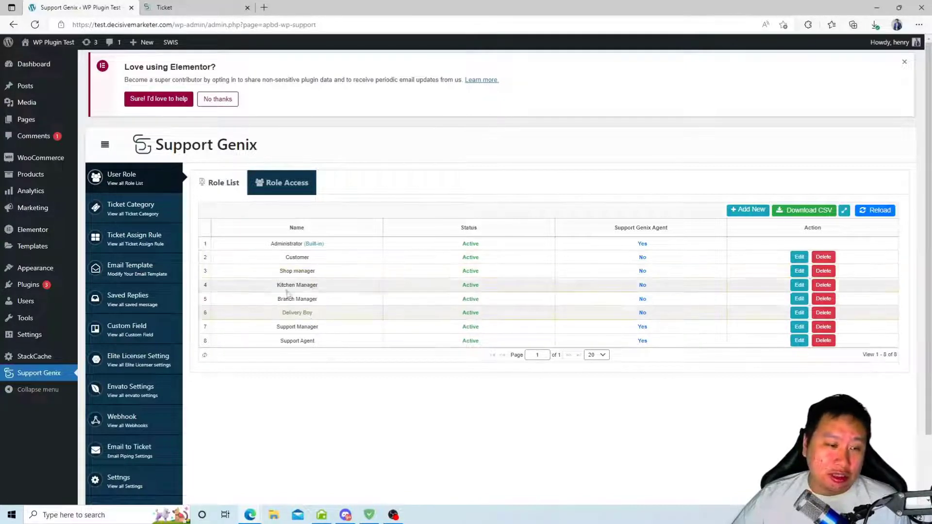
mouse_move(823, 284)
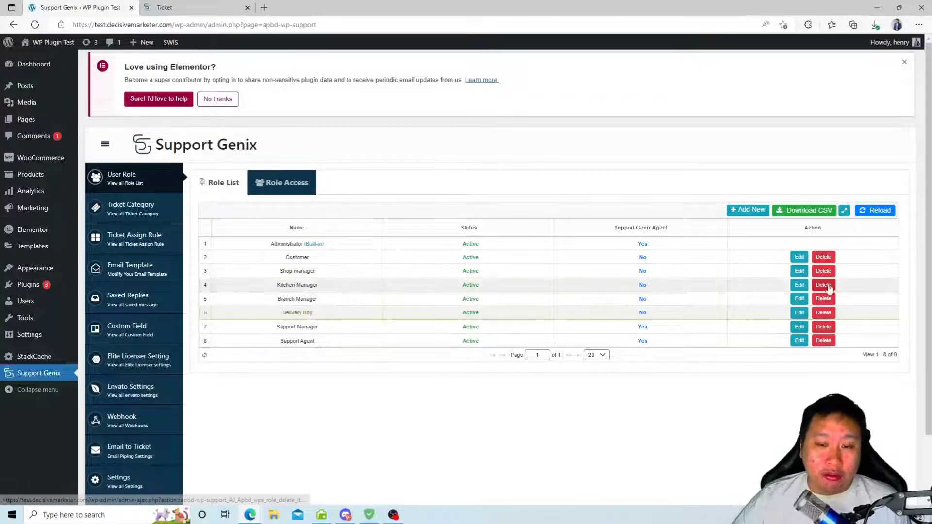
left_click(823, 284)
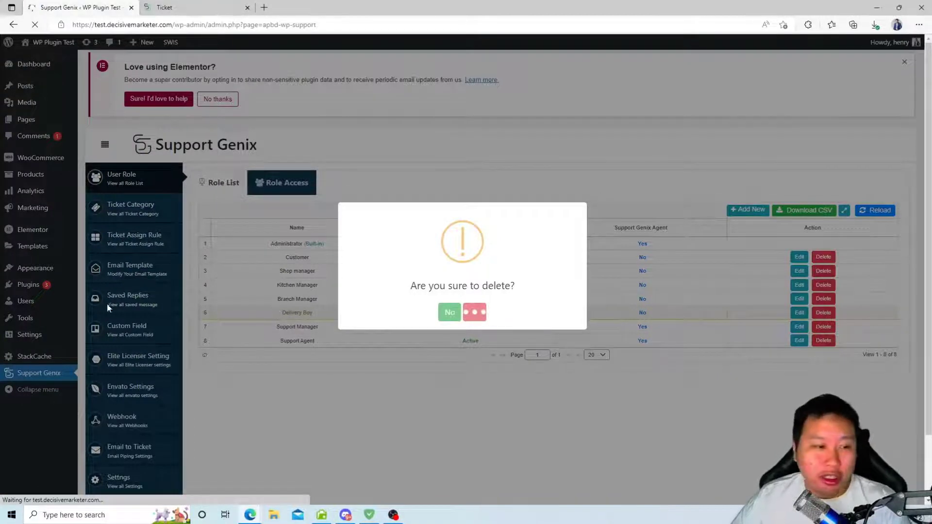
mouse_move(152, 282)
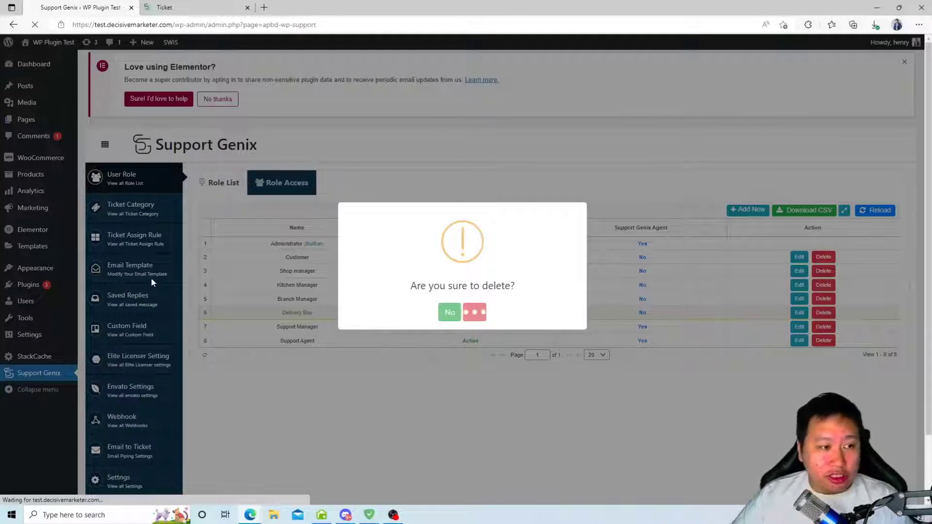
left_click(475, 311)
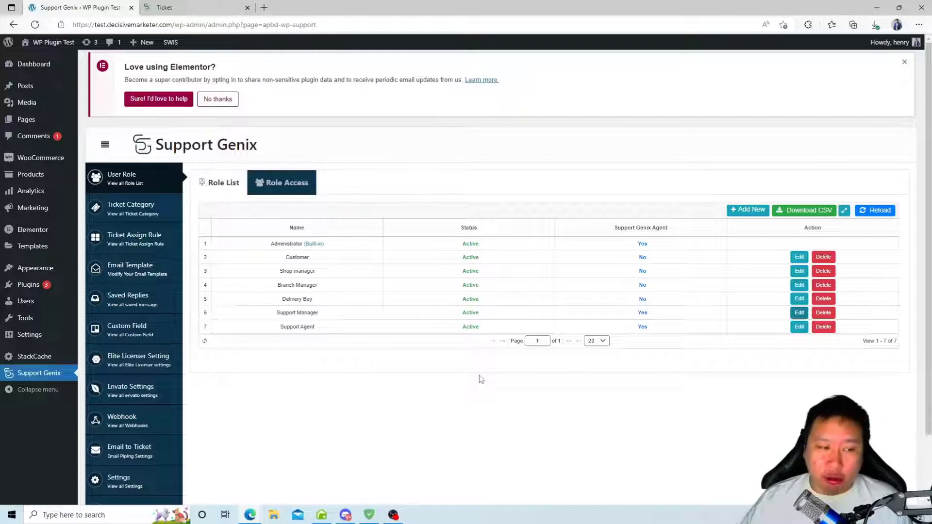
mouse_move(499, 322)
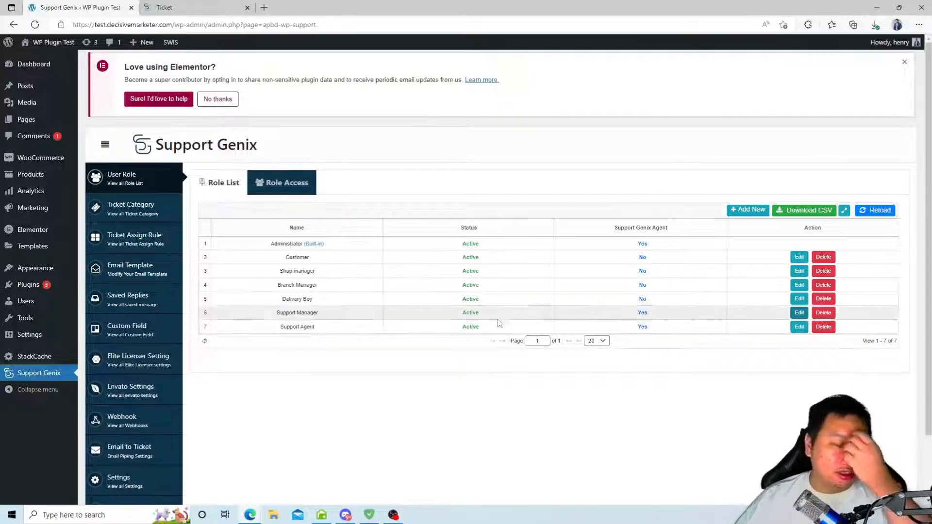
View the empty Ticket Category list, then the empty Ticket Assign Rule list.
left_click(130, 208)
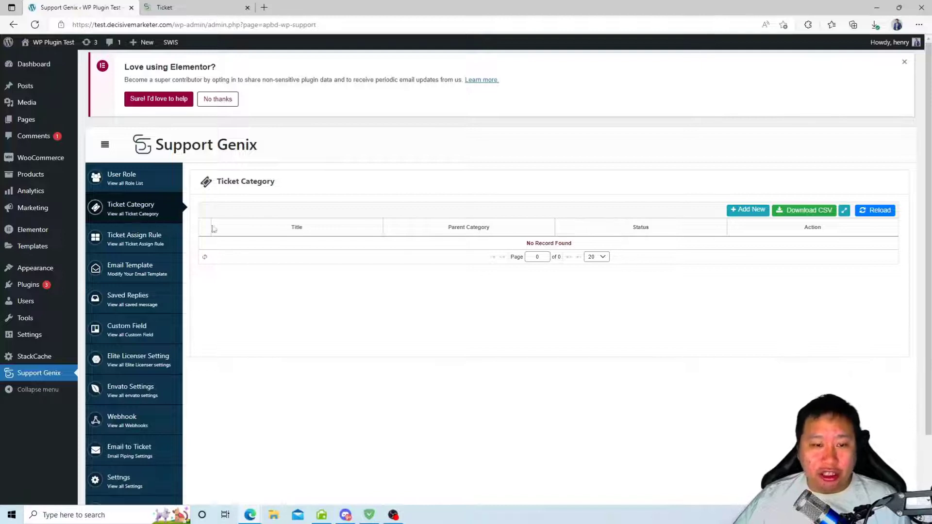
mouse_move(166, 255)
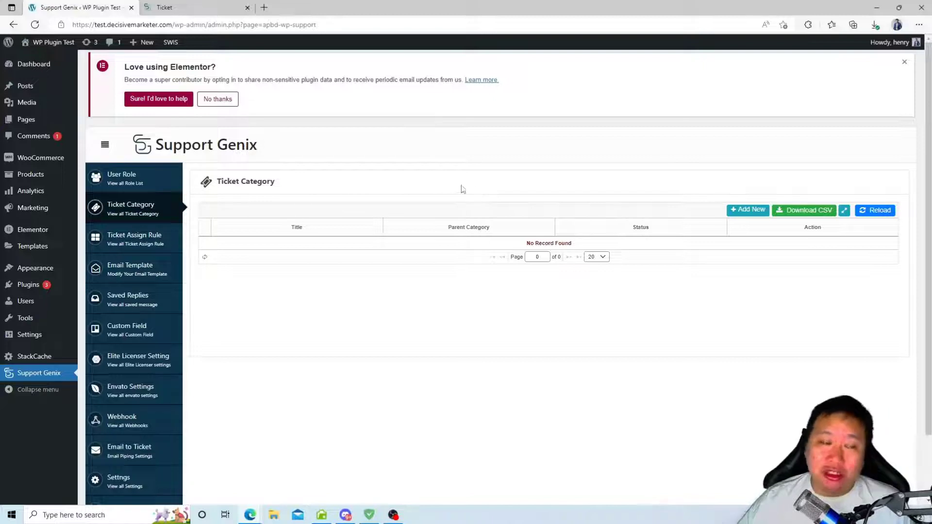
left_click(134, 238)
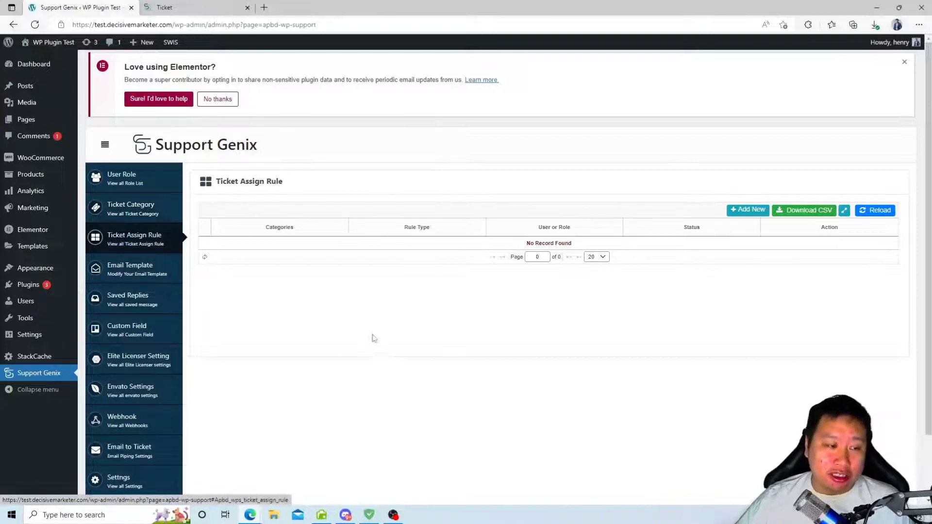
Review the Add New Rule form's category, rule type and role options, then move on to Email Template.
left_click(747, 210)
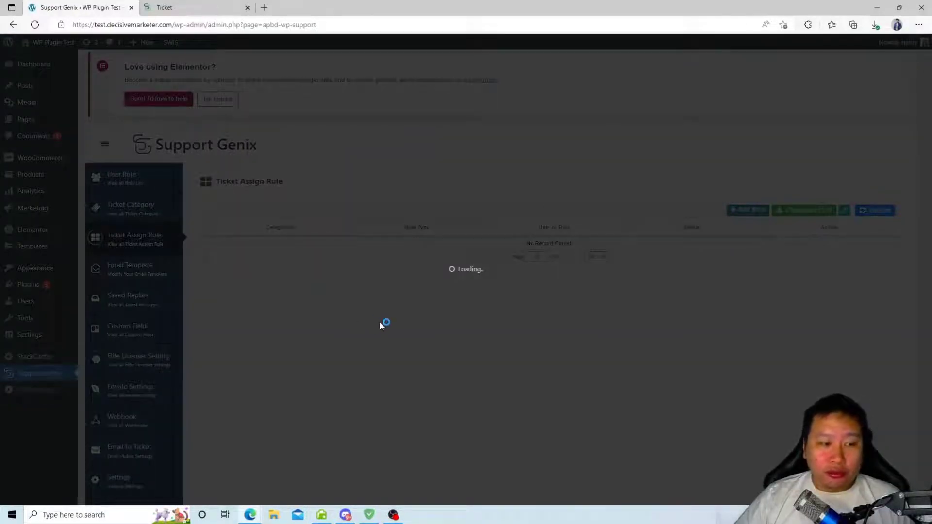
left_click(747, 211)
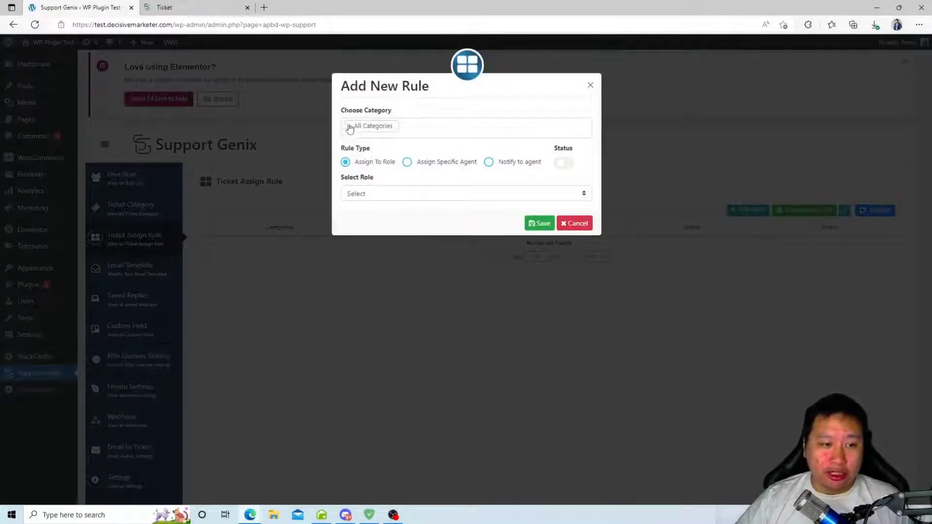
left_click(370, 125)
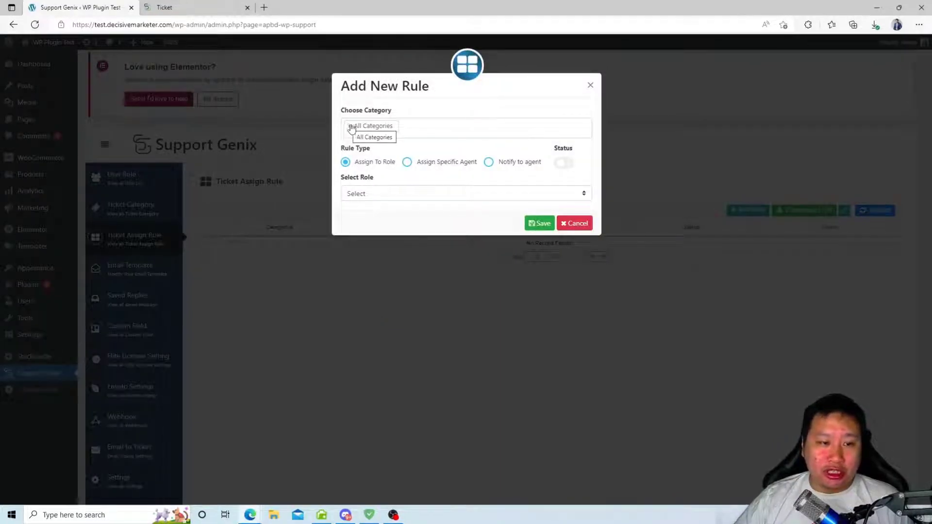
left_click(374, 137)
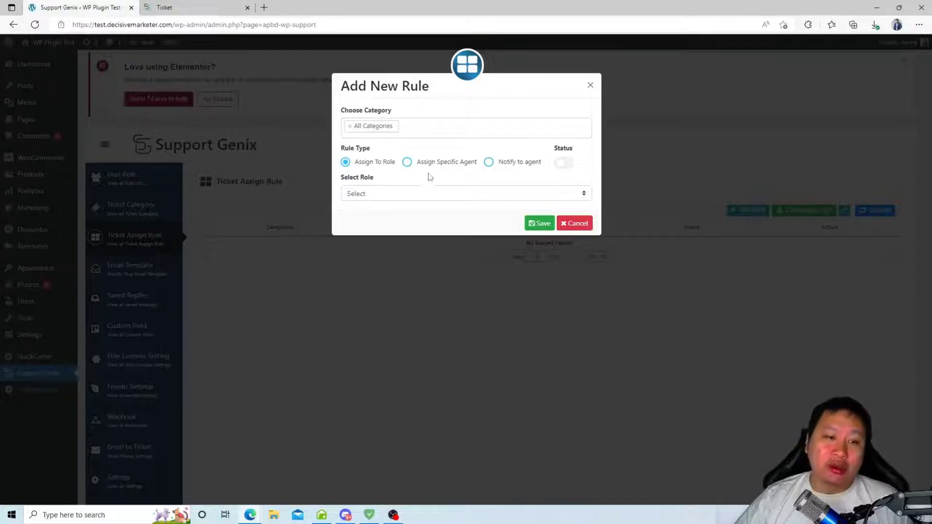
mouse_move(454, 177)
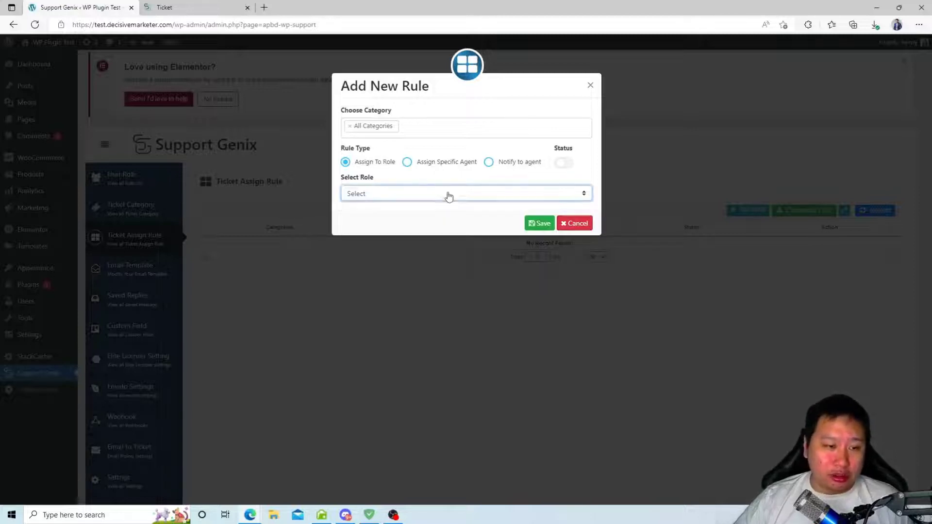
left_click(129, 269)
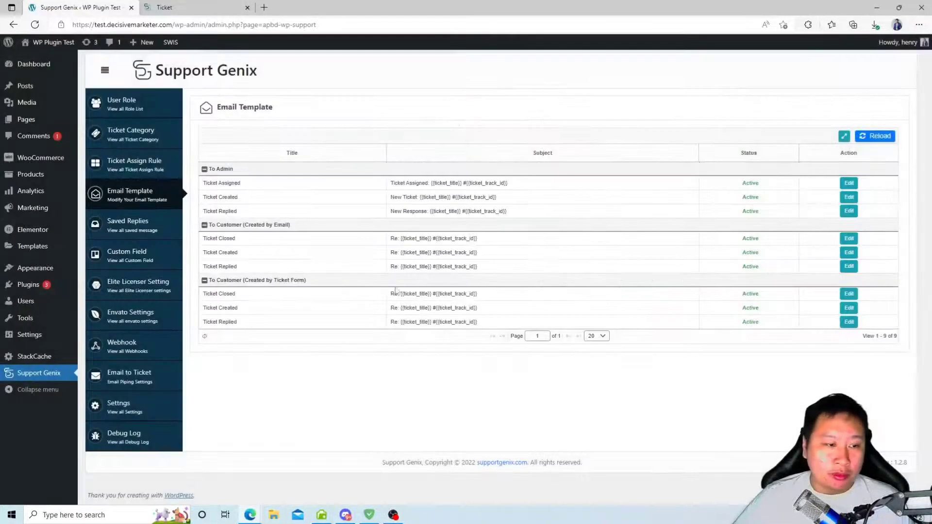
View the empty Saved Replies list, preview its new-message form and close it unsaved.
left_click(127, 224)
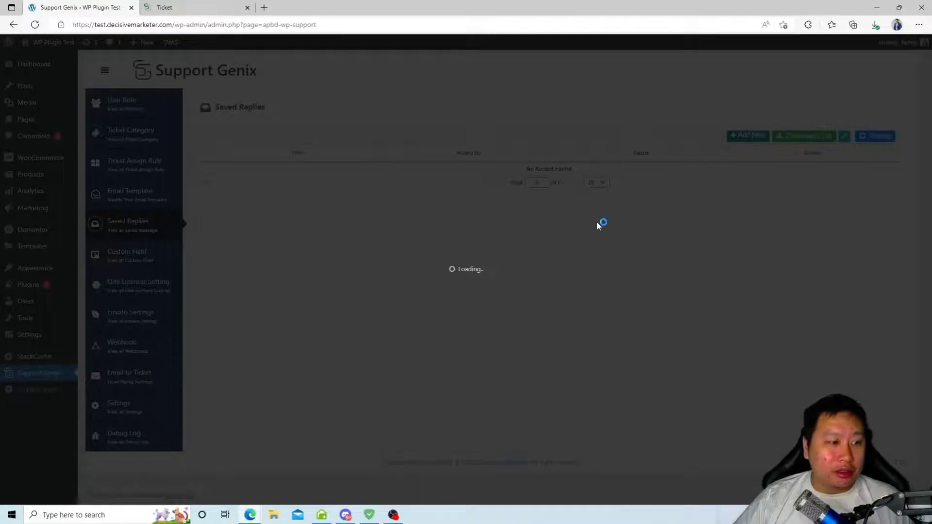
left_click(747, 135)
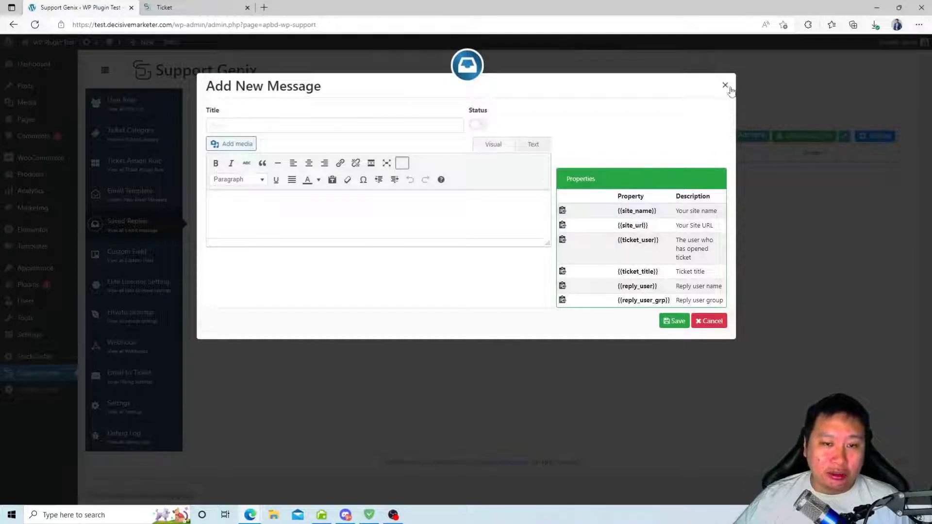
left_click(724, 85)
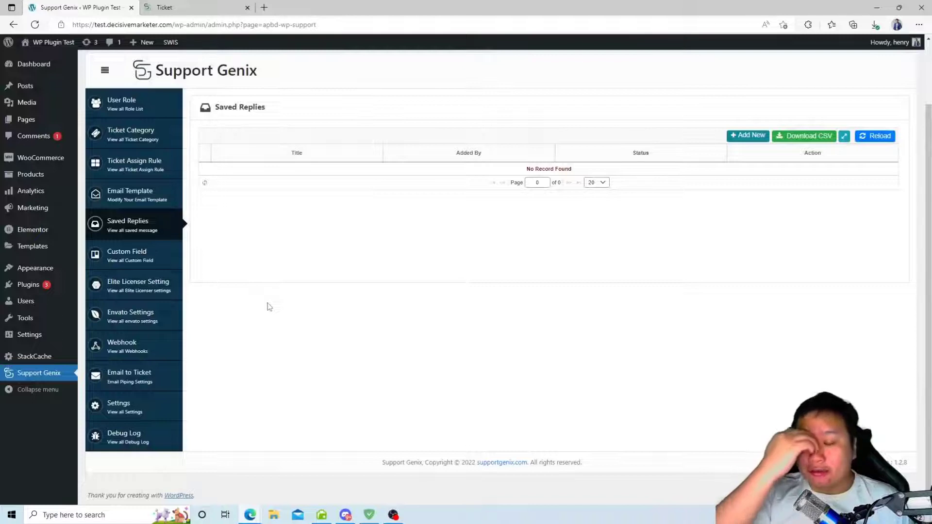
mouse_move(205, 319)
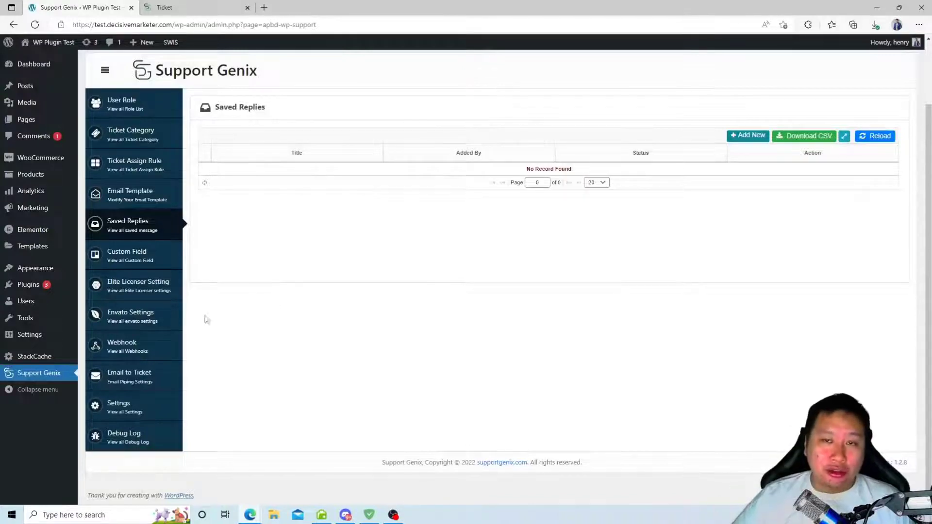
mouse_move(131, 255)
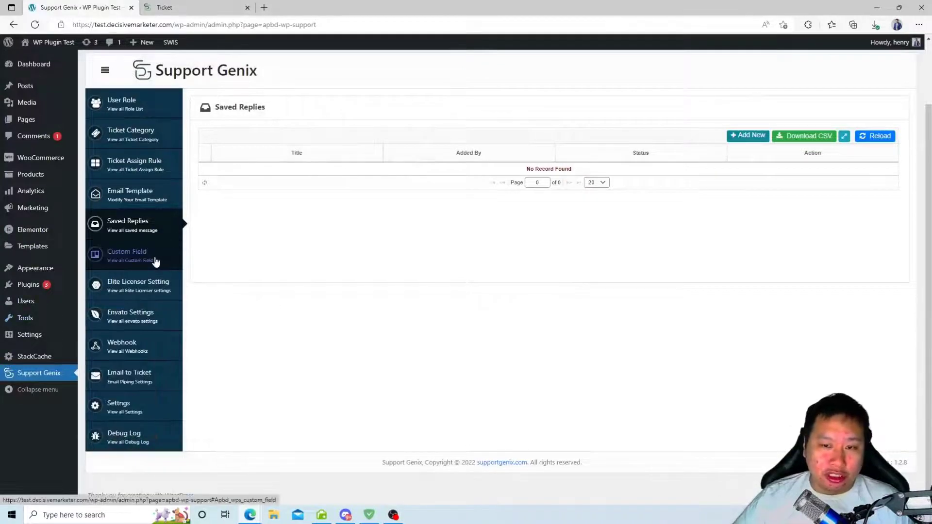
View the empty Custom Field list and bring up the Add New Field form.
left_click(126, 255)
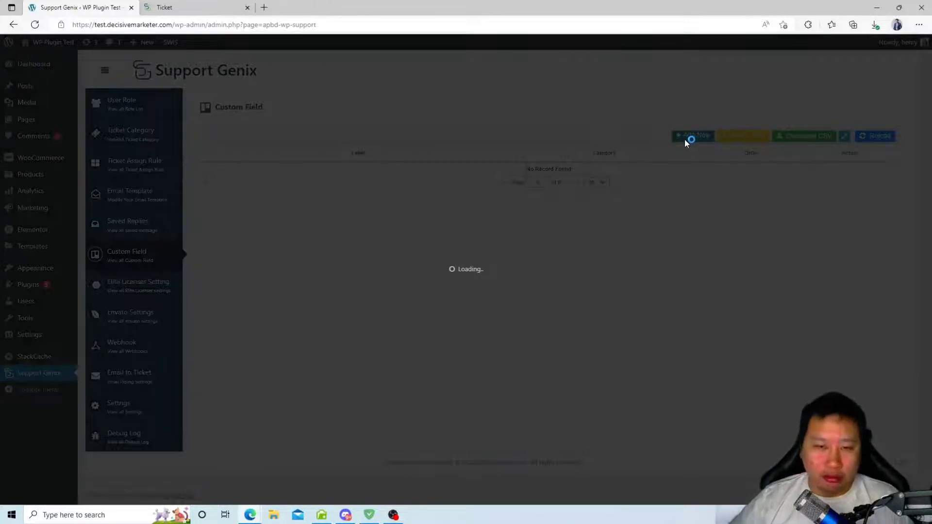
left_click(692, 135)
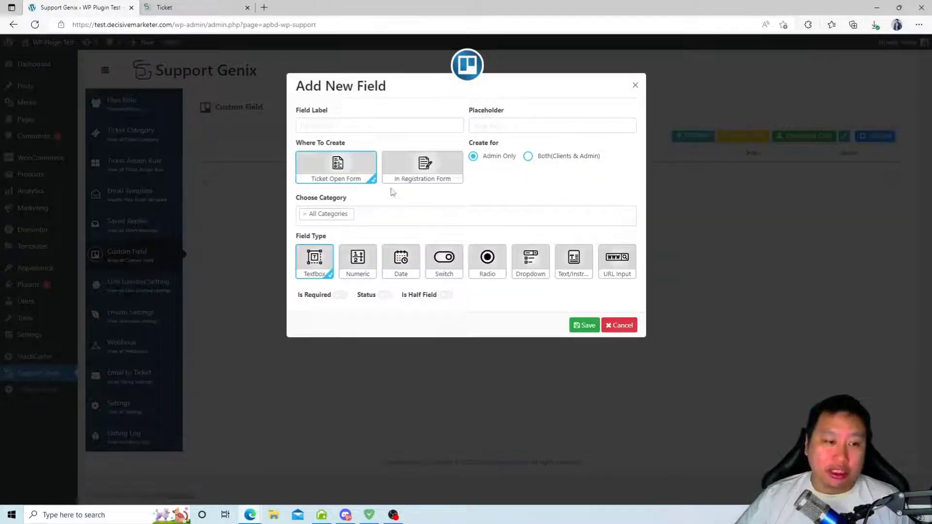
mouse_move(367, 103)
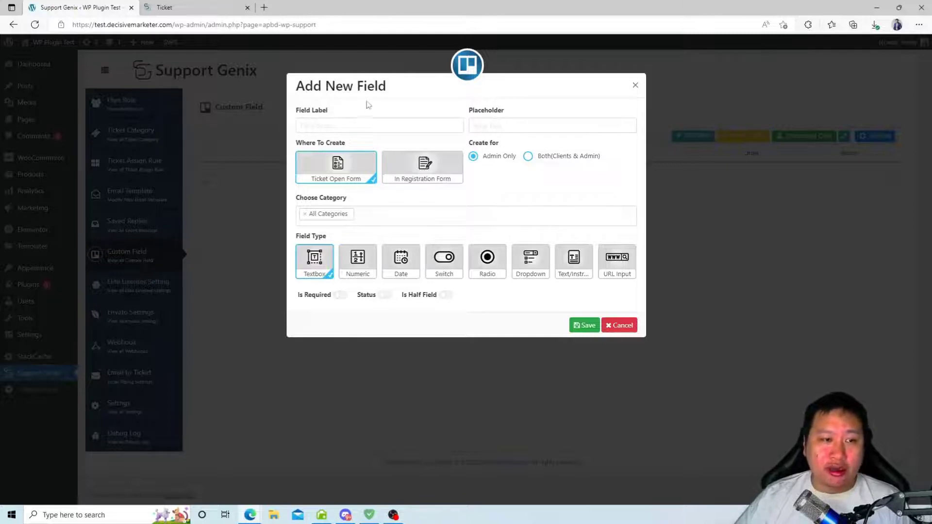
mouse_move(354, 227)
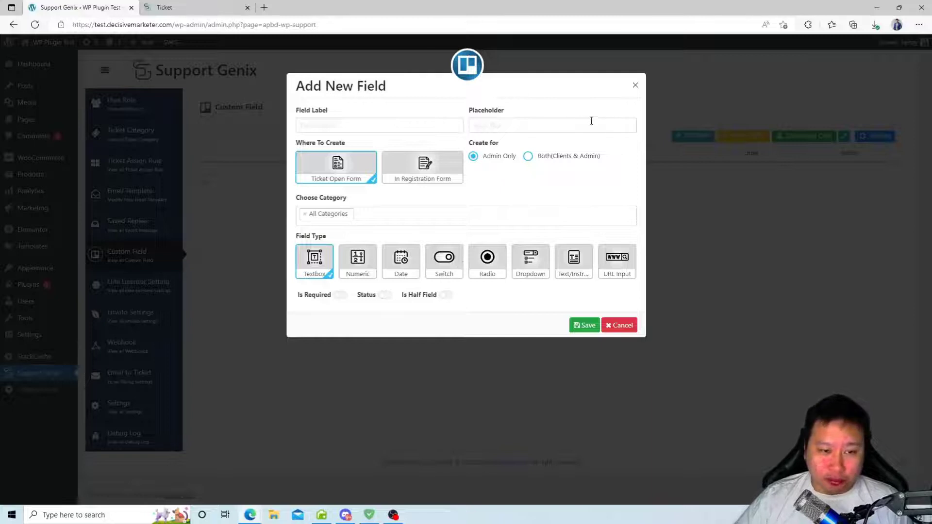
mouse_move(620, 91)
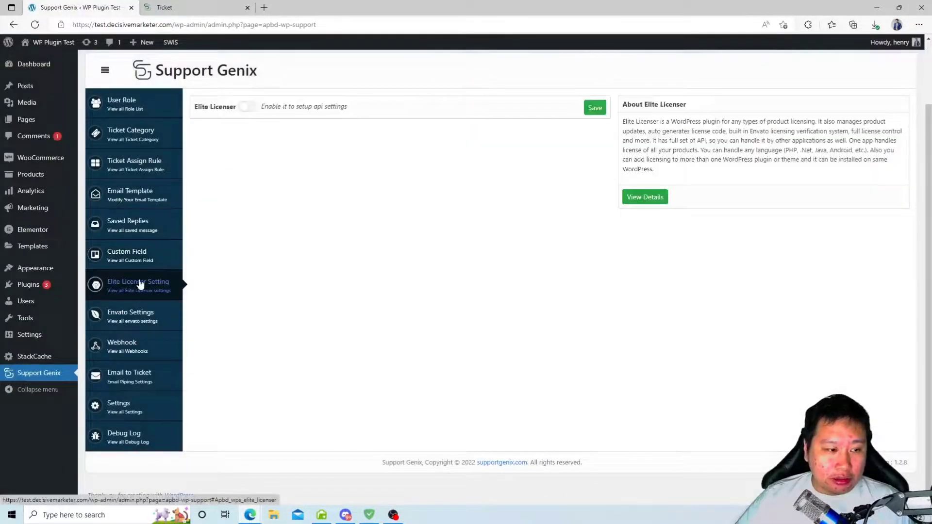
mouse_move(130, 312)
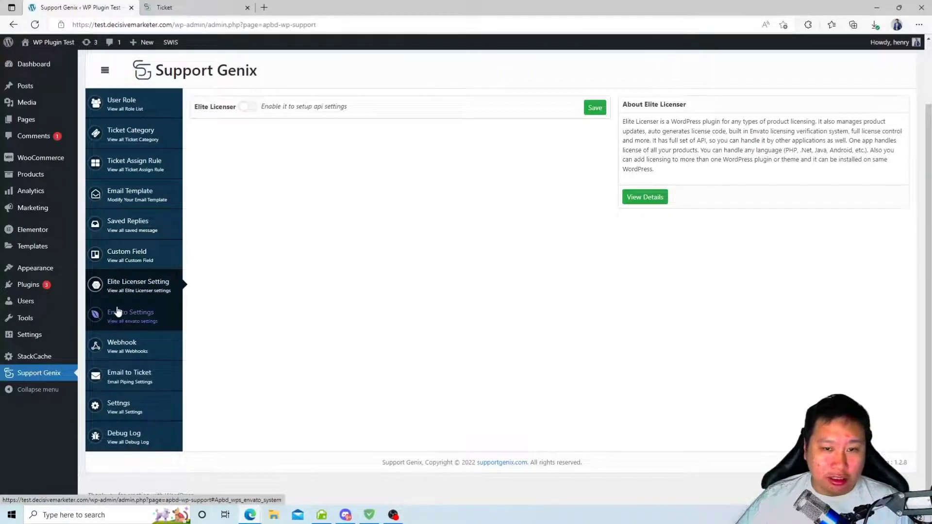
View the Envato Settings page, then the empty Webhook list.
left_click(130, 315)
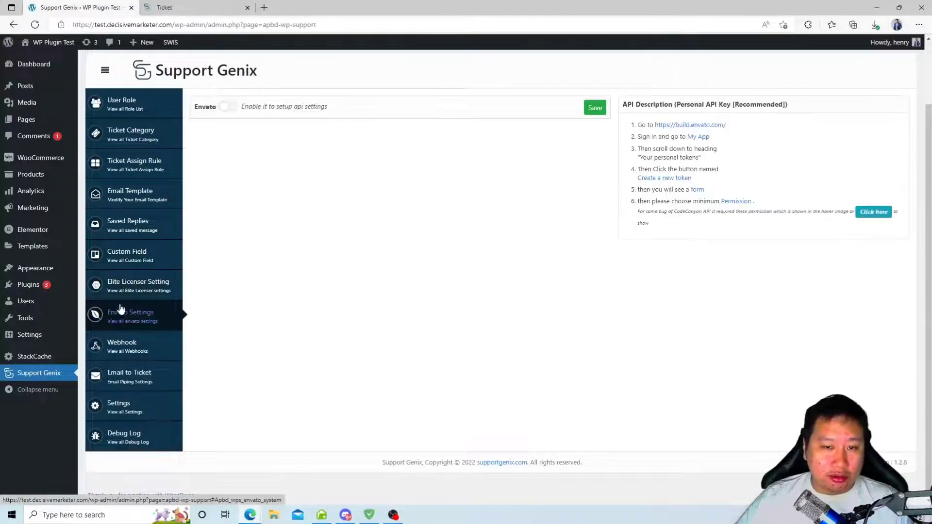
left_click(122, 346)
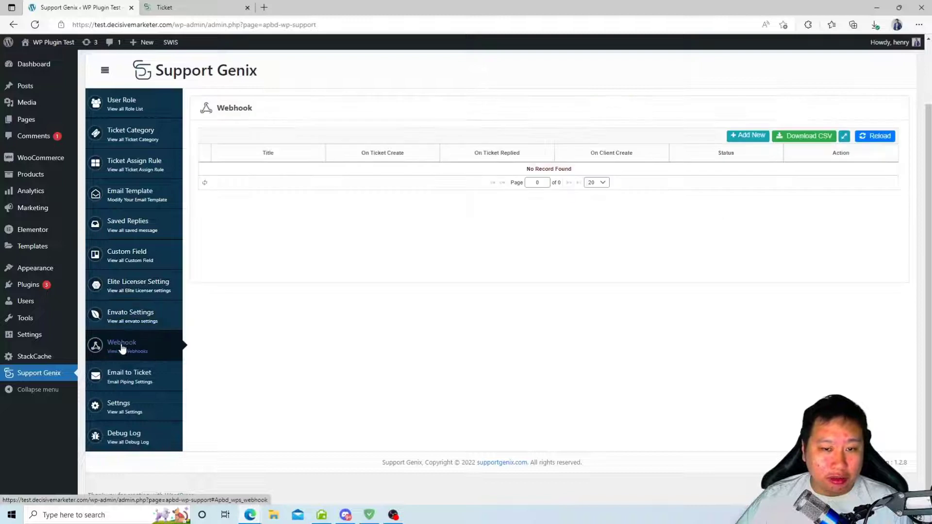
left_click(131, 316)
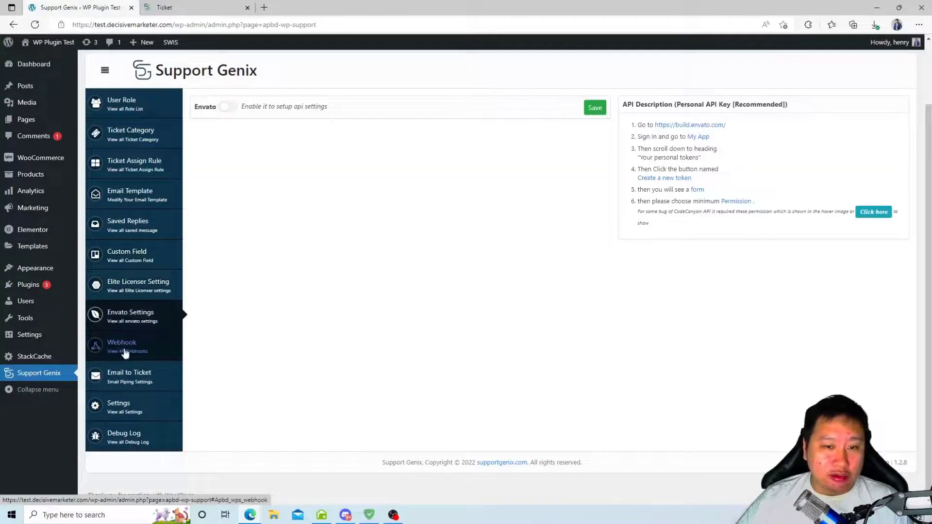
mouse_move(132, 317)
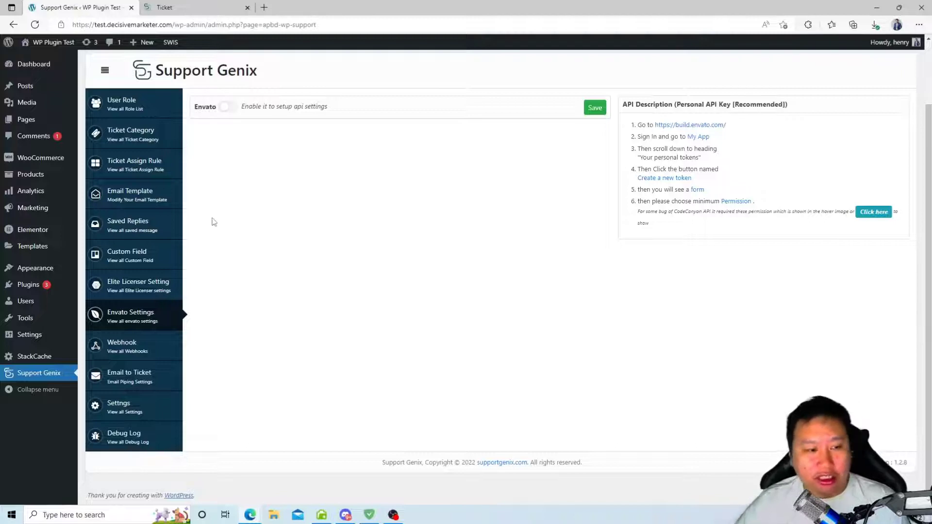
mouse_move(149, 359)
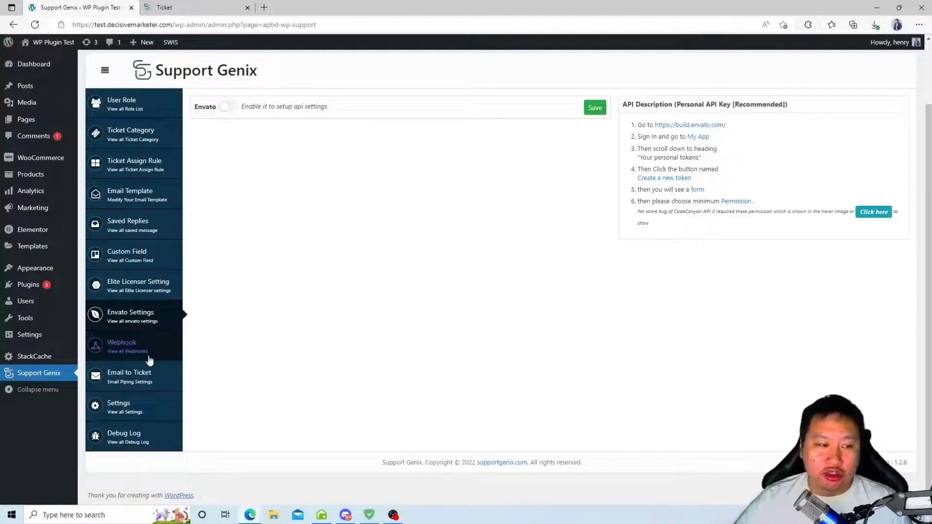
left_click(122, 346)
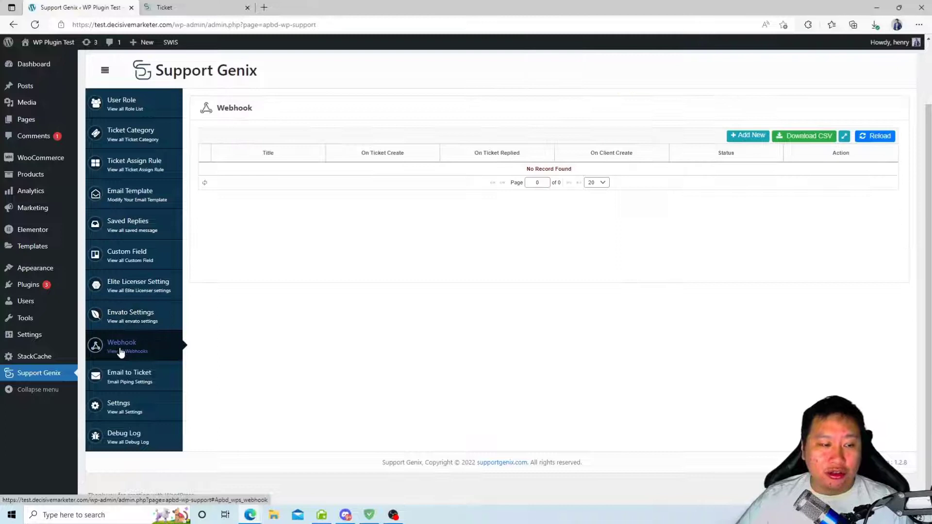
Preview the new webhook form and close it without saving.
left_click(748, 136)
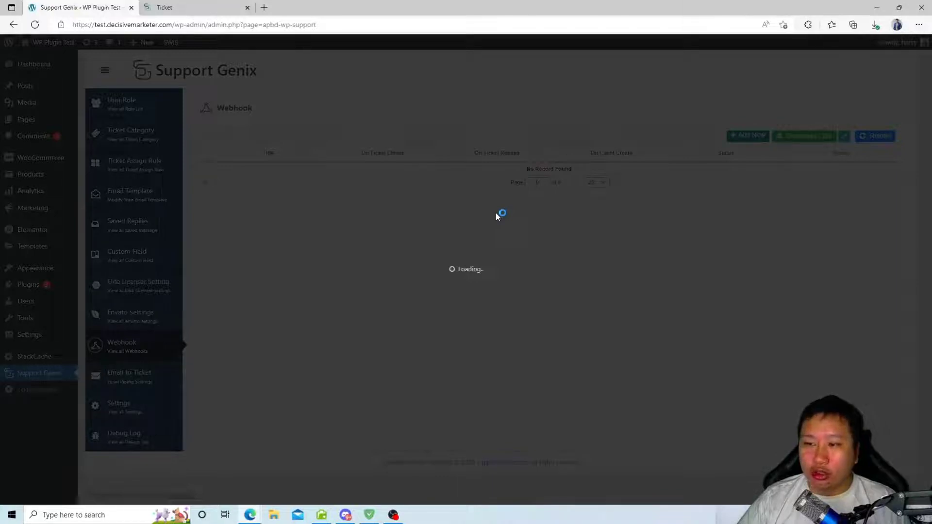
left_click(747, 135)
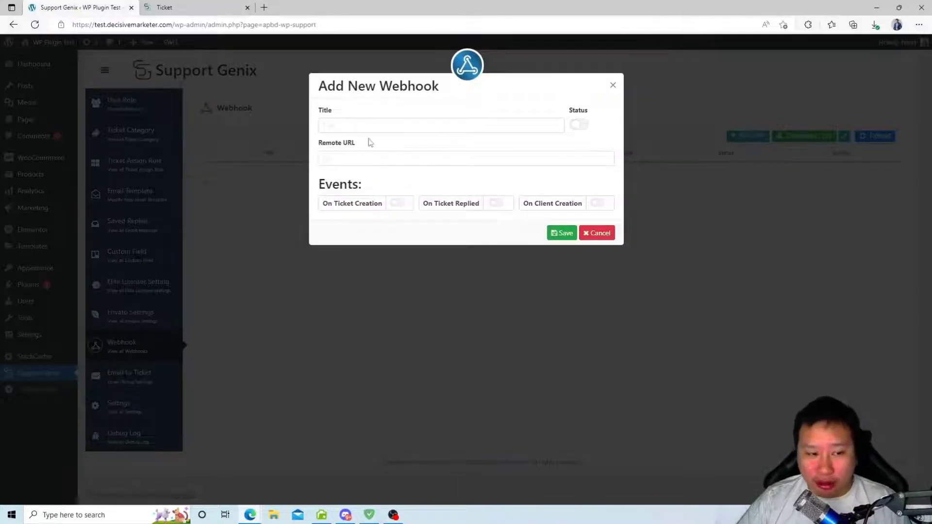
mouse_move(344, 230)
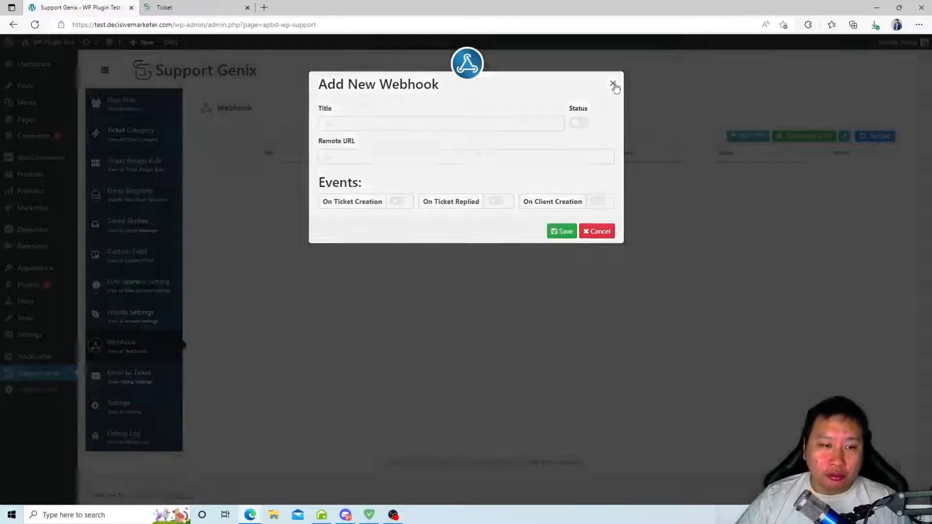
left_click(615, 84)
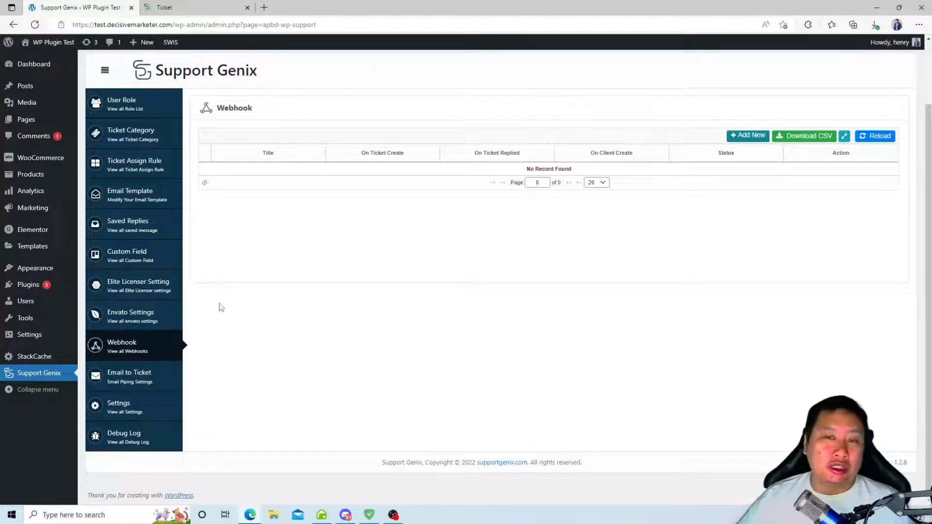
mouse_move(157, 407)
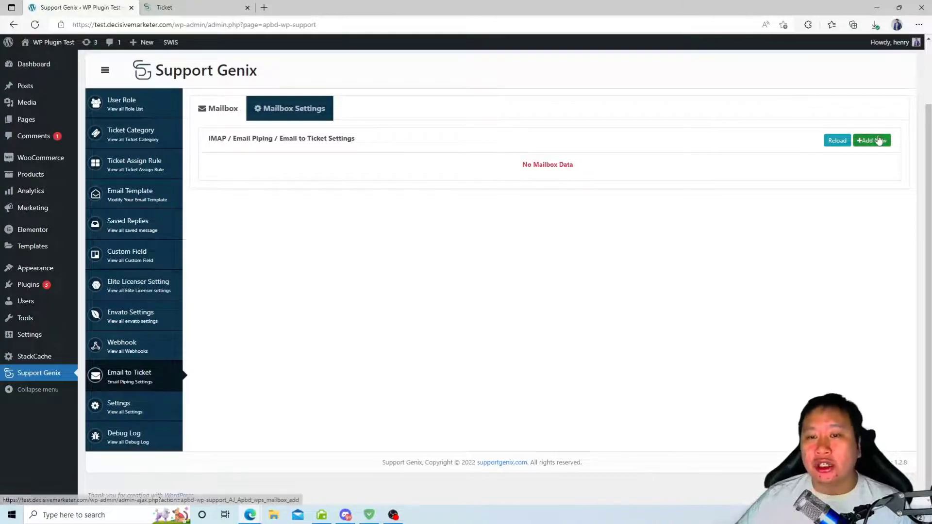
Preview the add-mailbox form and the Mailbox tab's cron commands, then close the form unsaved.
left_click(870, 140)
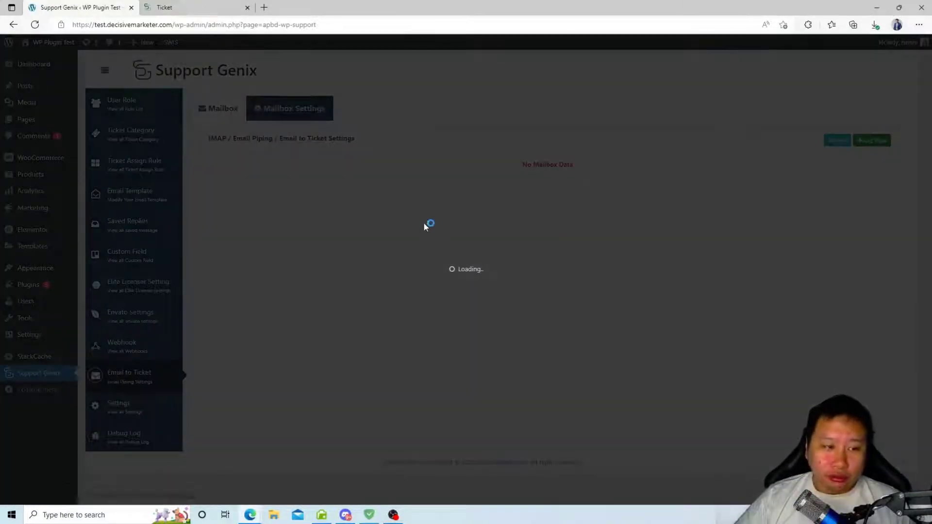
left_click(871, 139)
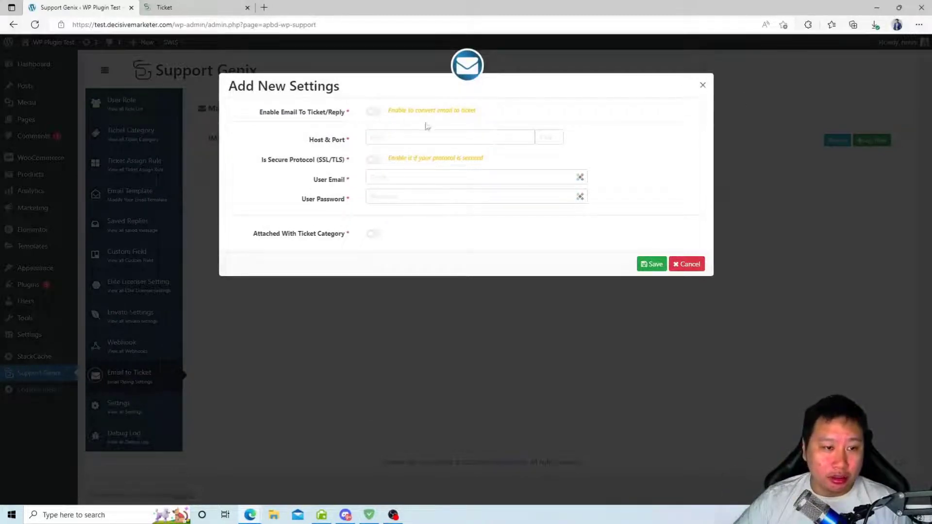
left_click(372, 111)
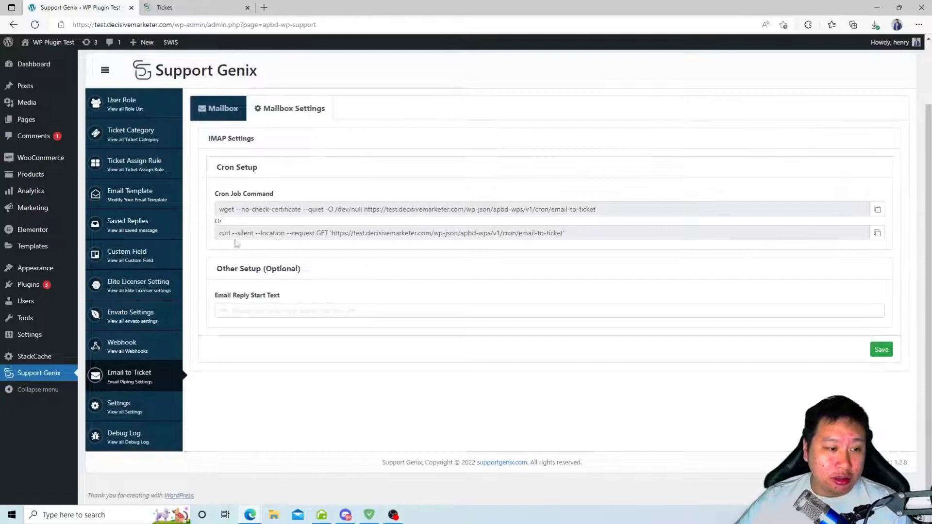
left_click(290, 108)
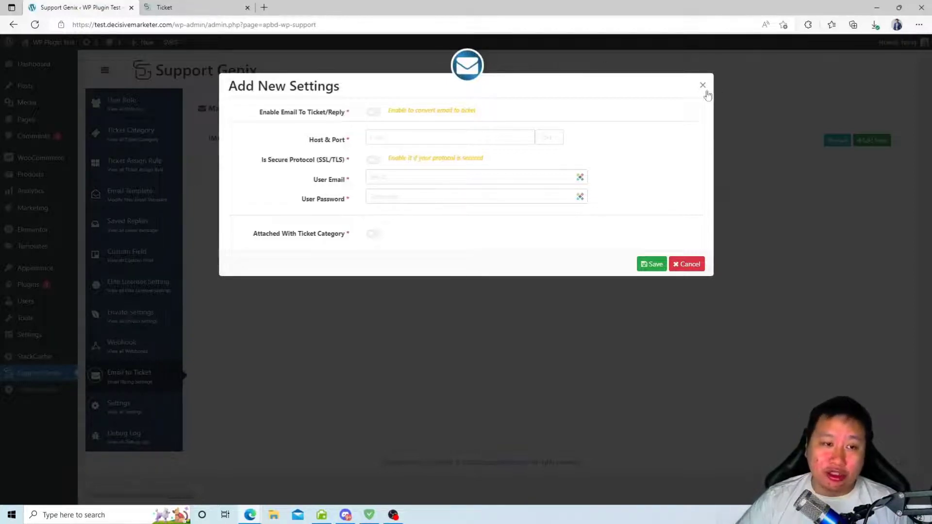
left_click(703, 86)
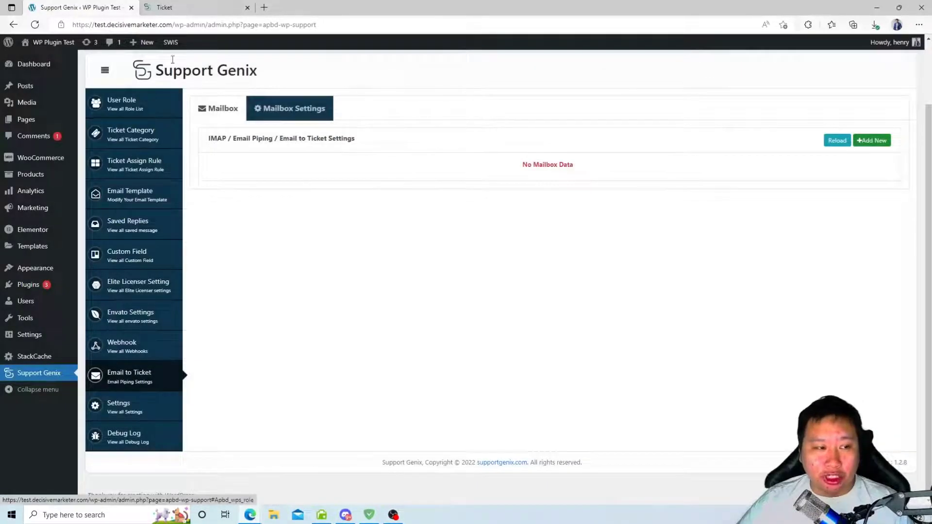
left_click(118, 407)
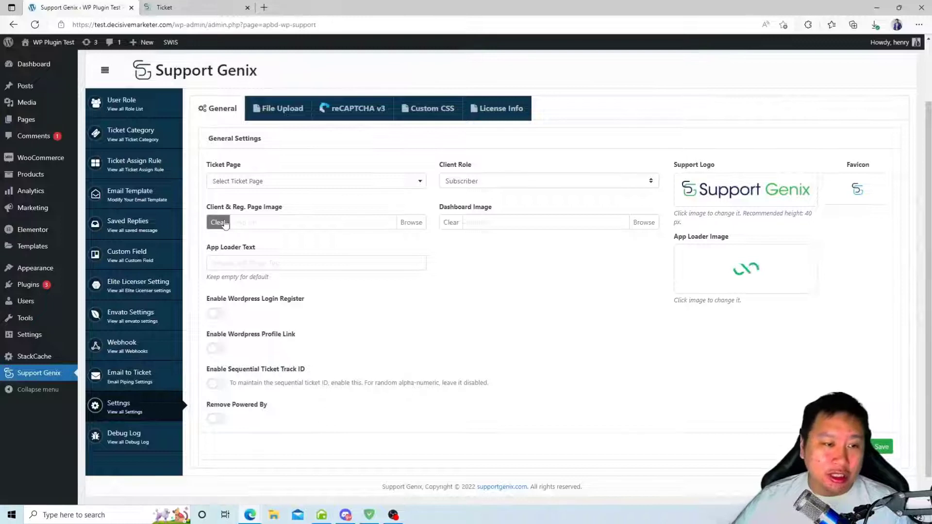
mouse_move(258, 321)
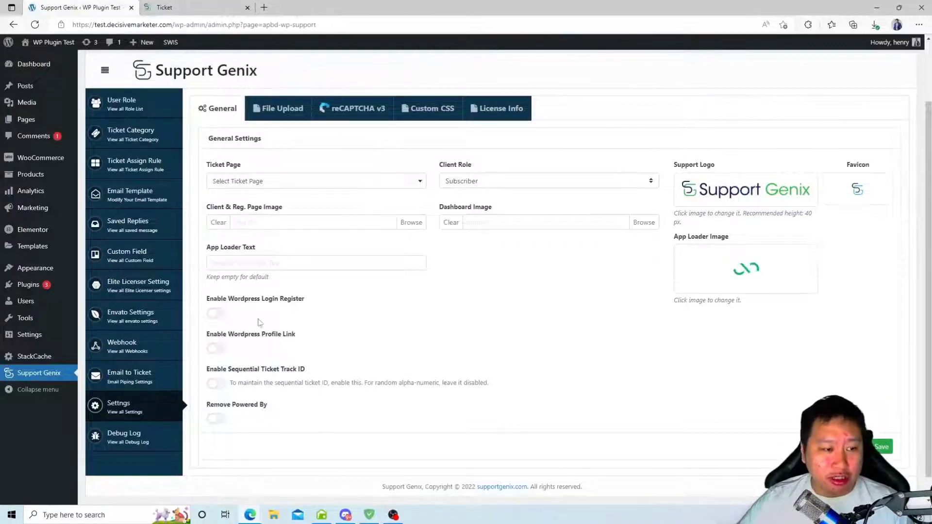
left_click(314, 181)
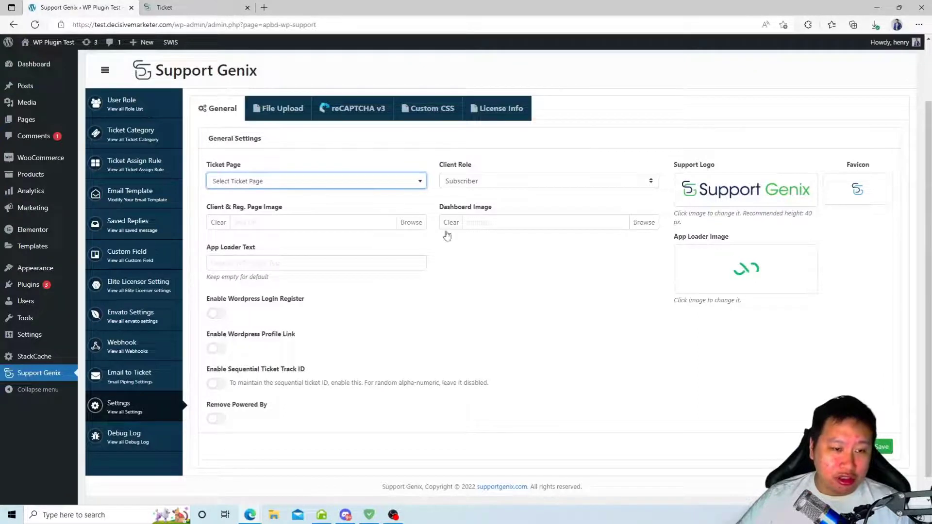
mouse_move(327, 213)
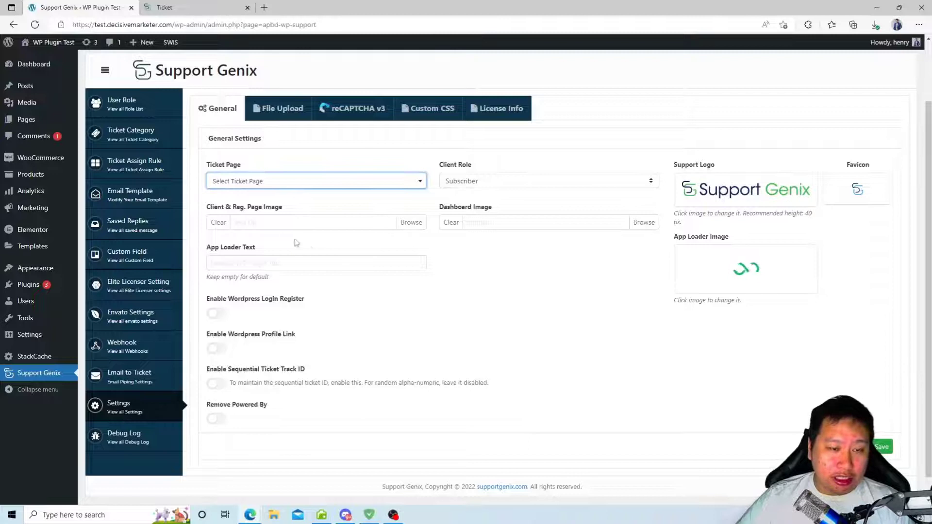
left_click(547, 180)
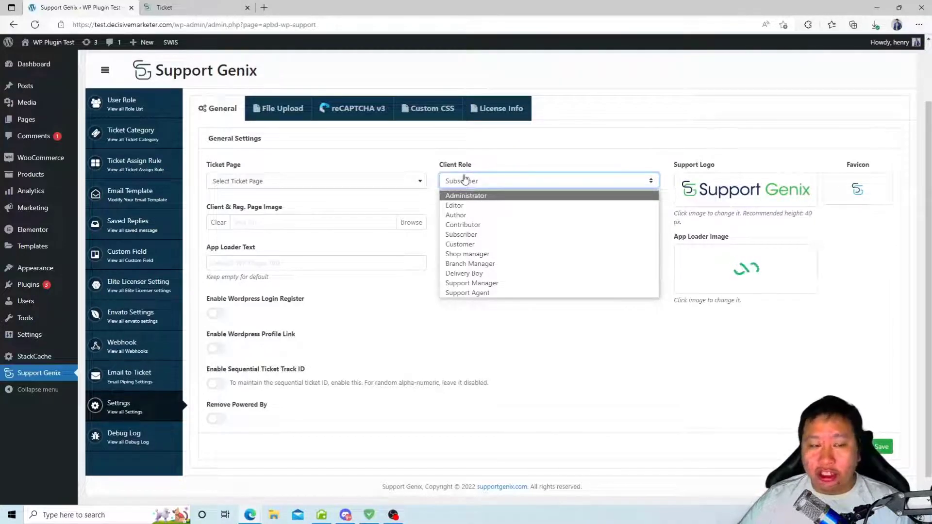
mouse_move(460, 233)
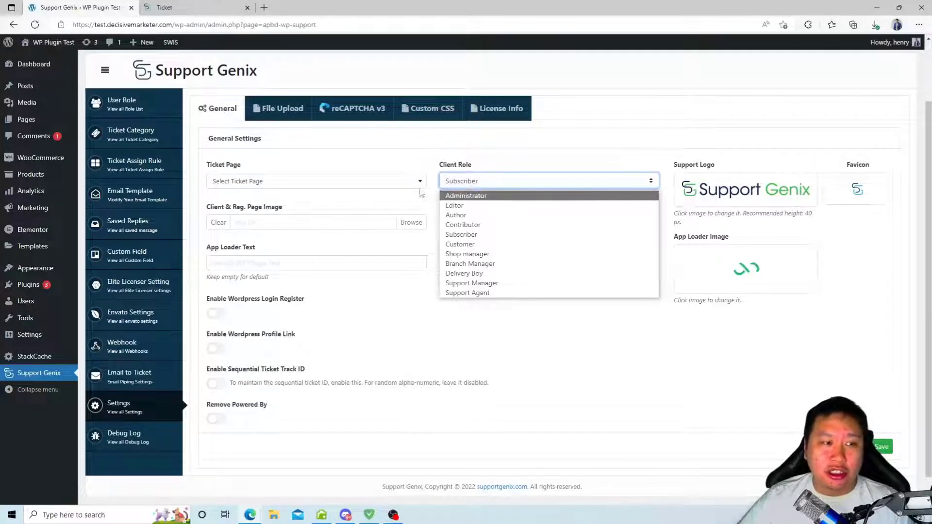
mouse_move(476, 253)
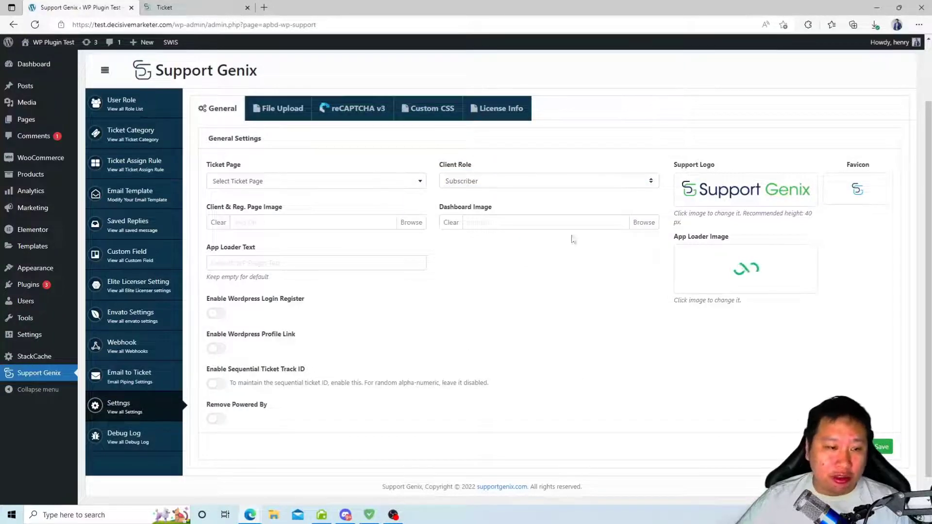
mouse_move(716, 168)
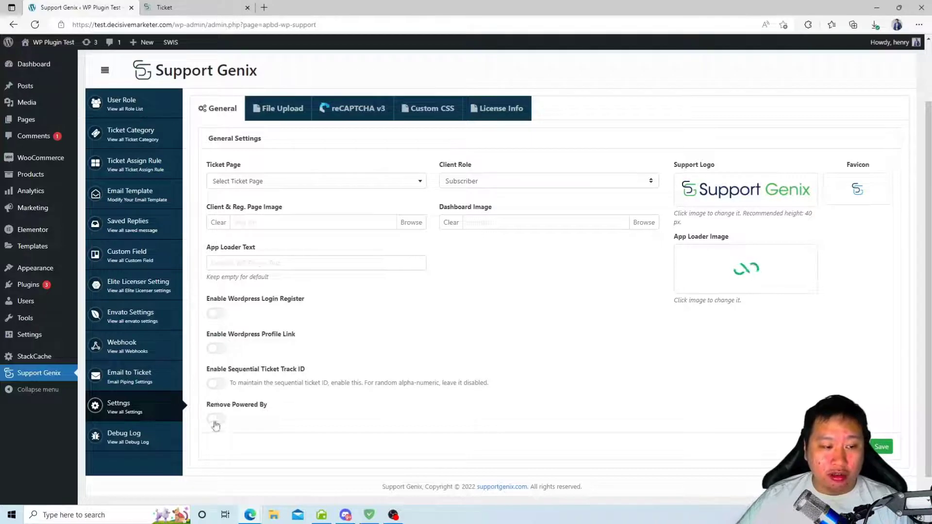
left_click(216, 420)
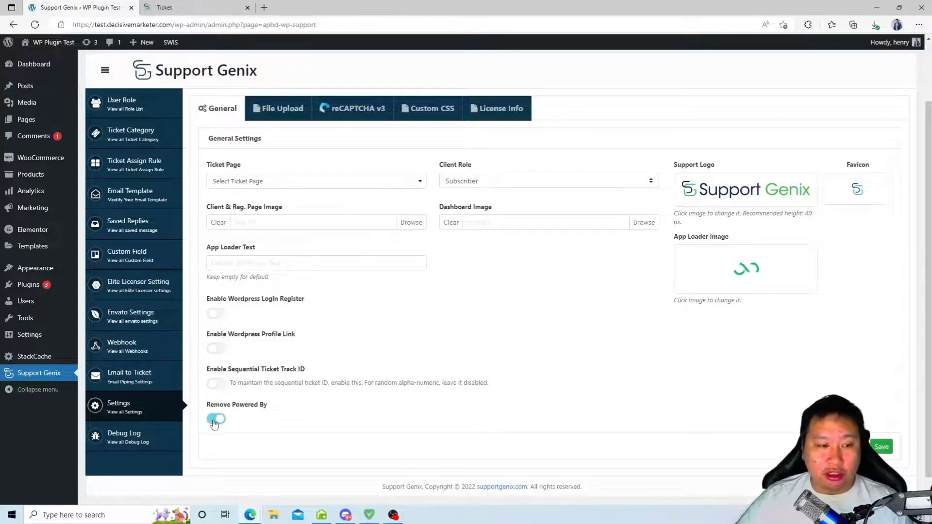
left_click(215, 419)
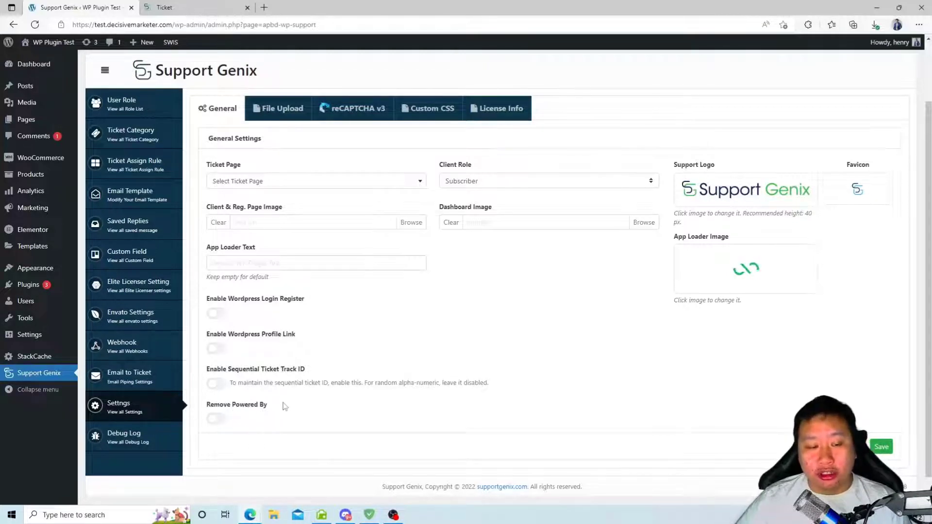
mouse_move(357, 355)
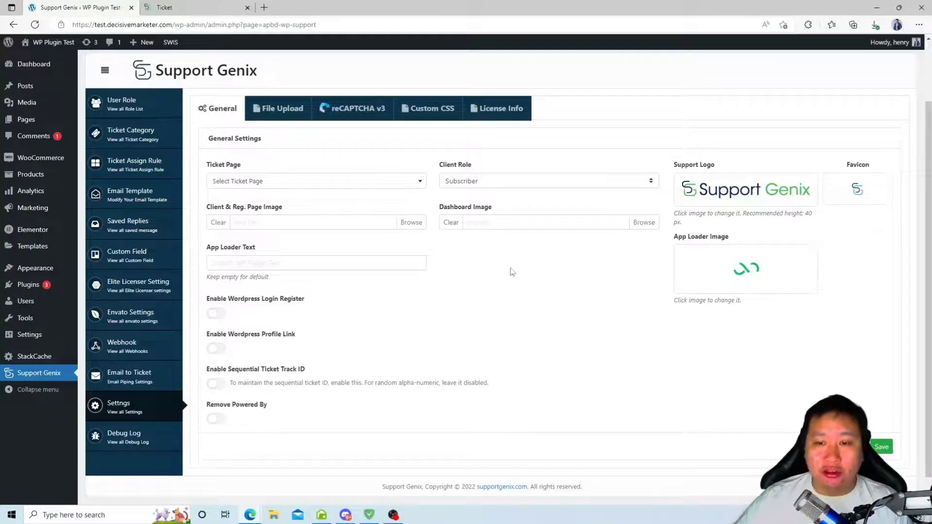
scroll("down", 3)
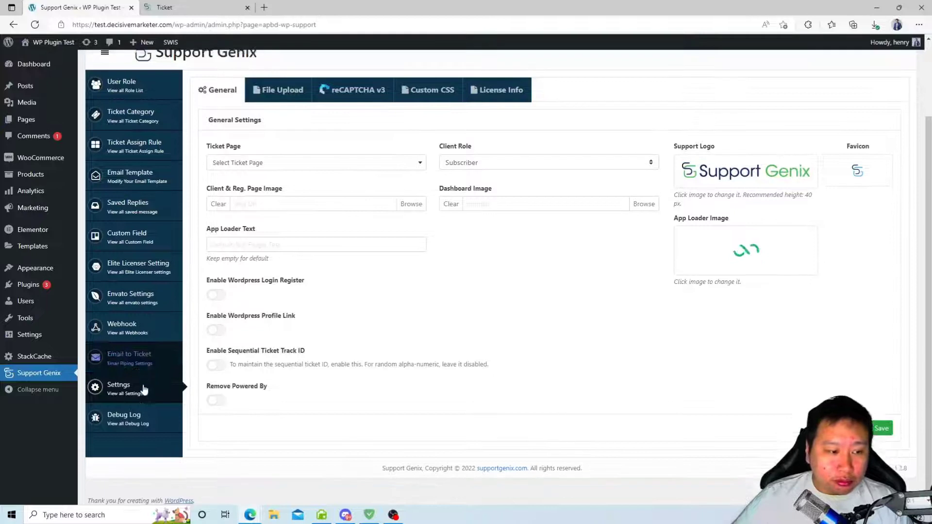
View File Upload settings, Debug Log and the User Role list, then switch to the front-end portal tab.
left_click(277, 90)
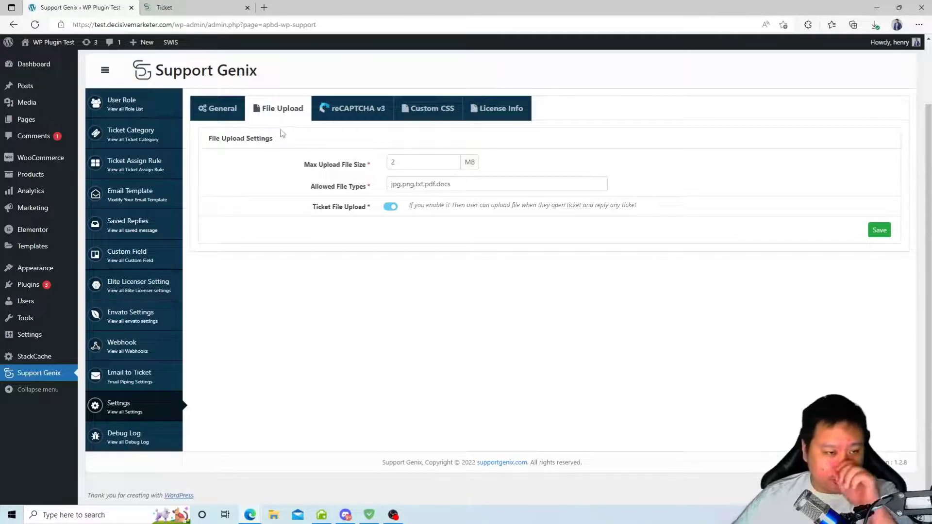
left_click(352, 108)
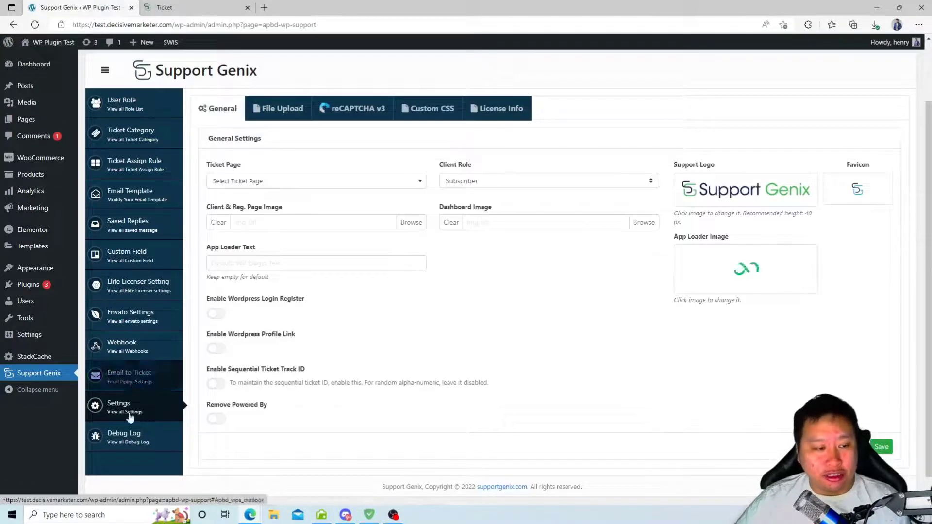
left_click(123, 437)
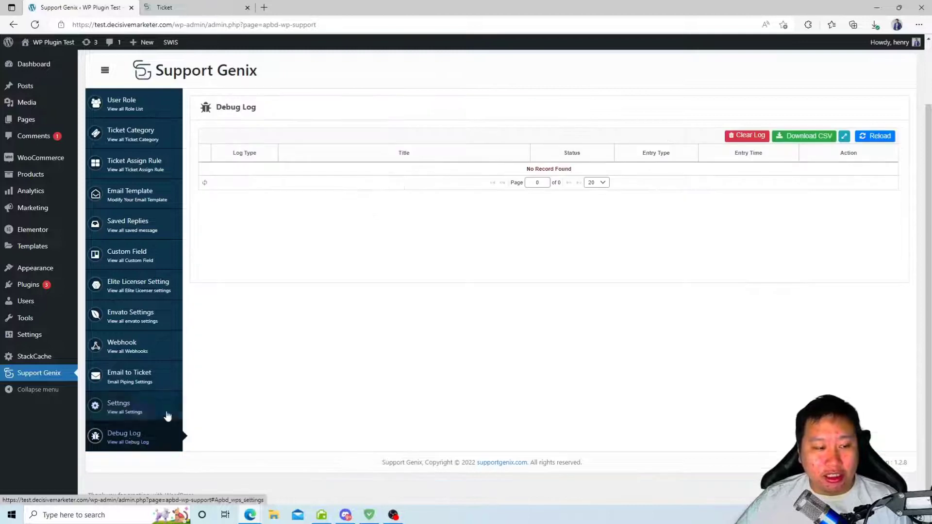
left_click(122, 104)
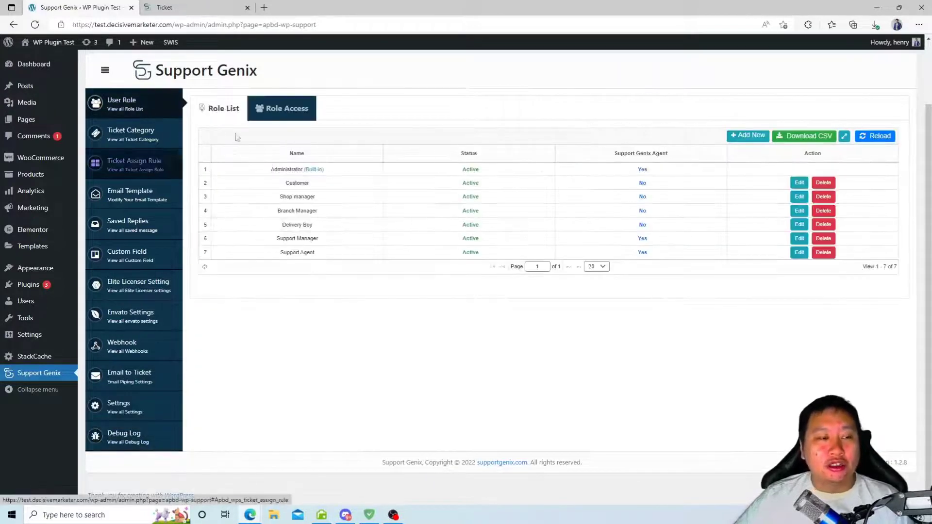
left_click(196, 7)
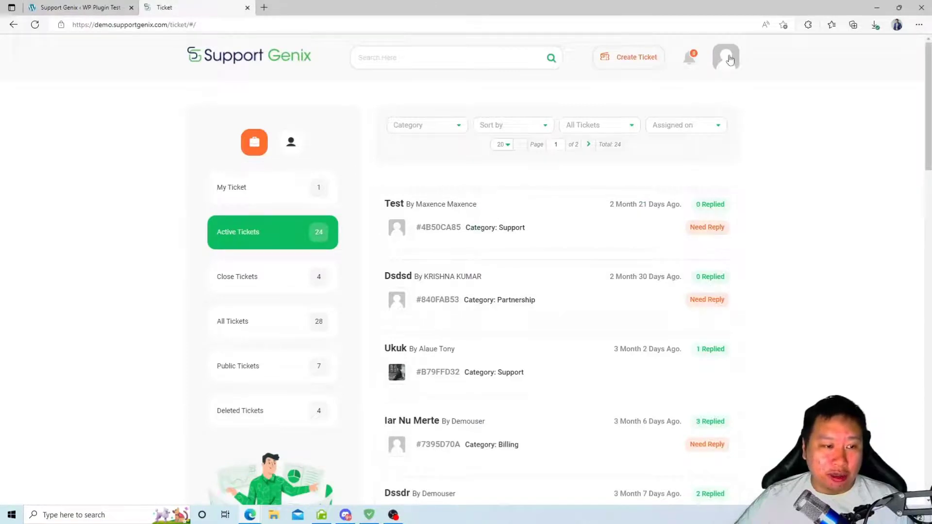
View the signed-in user's Profile from the avatar menu, then return to the My Ticket list.
left_click(724, 57)
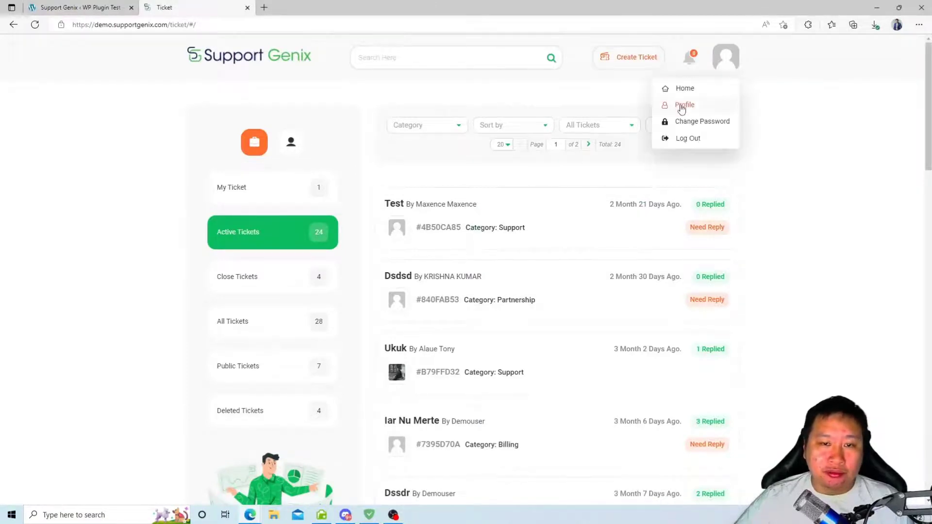
left_click(684, 104)
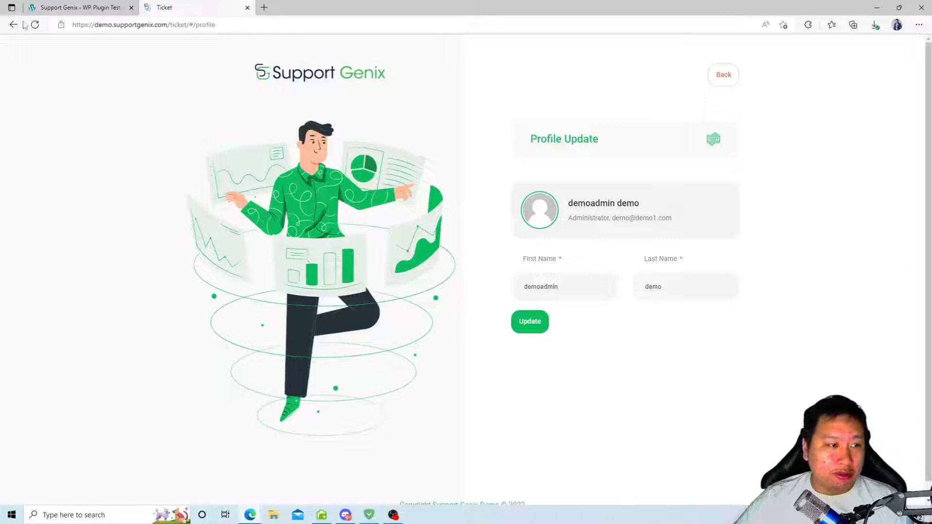
left_click(723, 75)
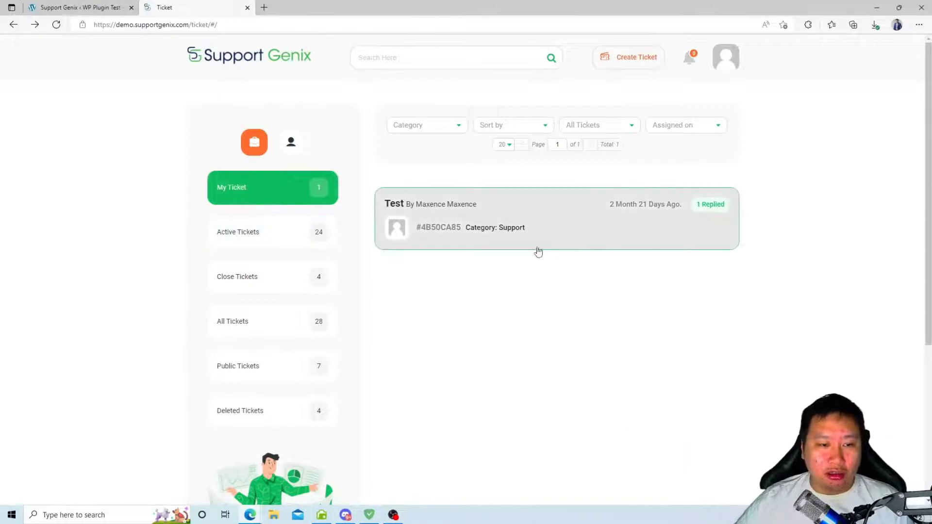
Reply 'hello' on the Test ticket.
left_click(534, 218)
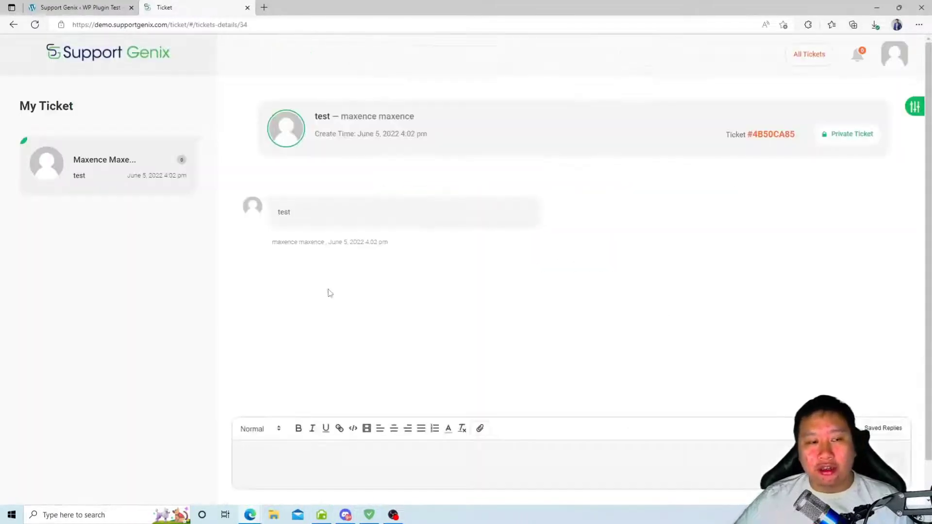
mouse_move(465, 387)
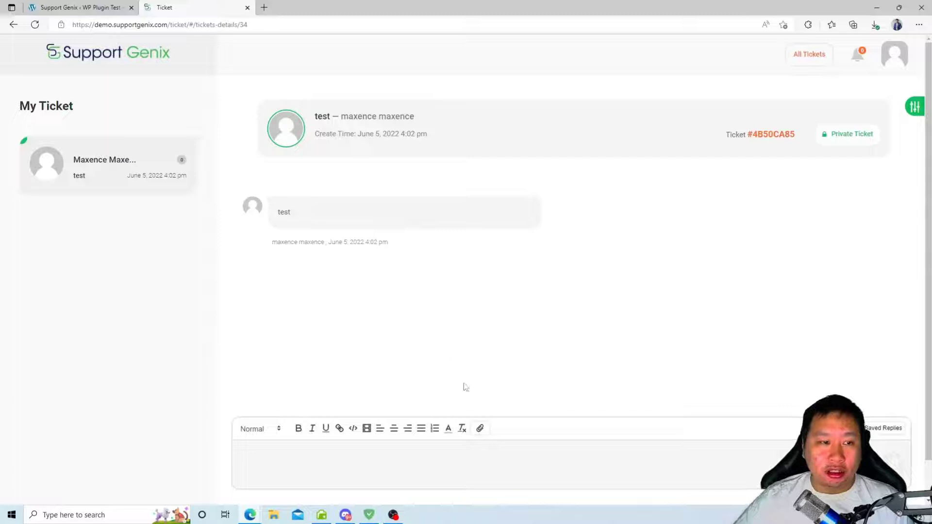
left_click(423, 460)
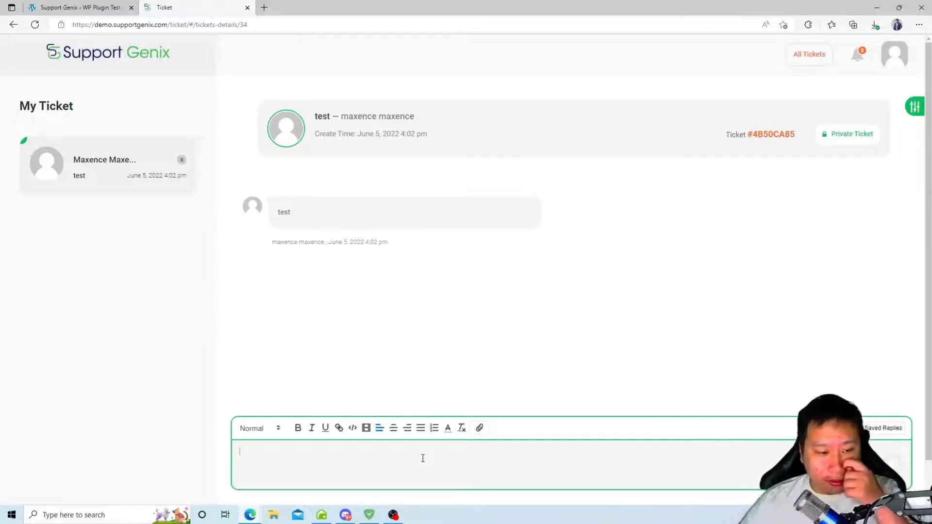
type("hello")
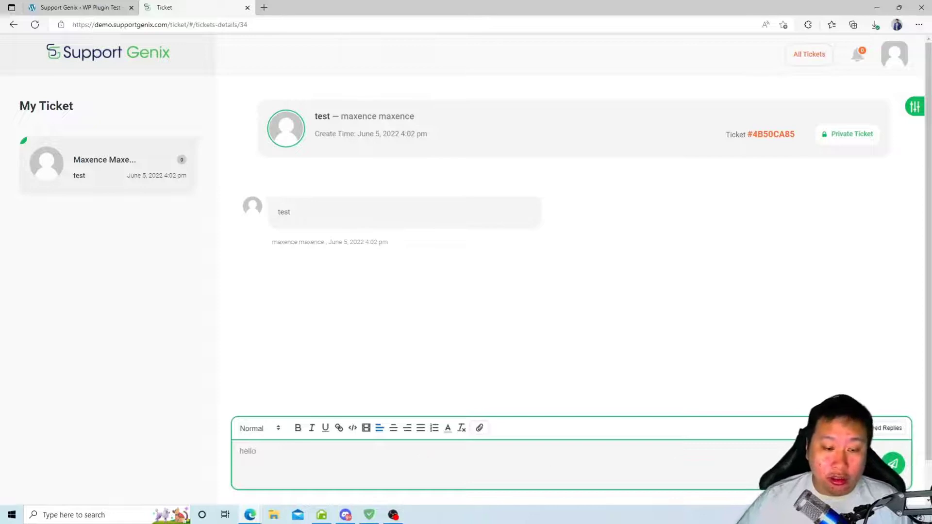
left_click(893, 464)
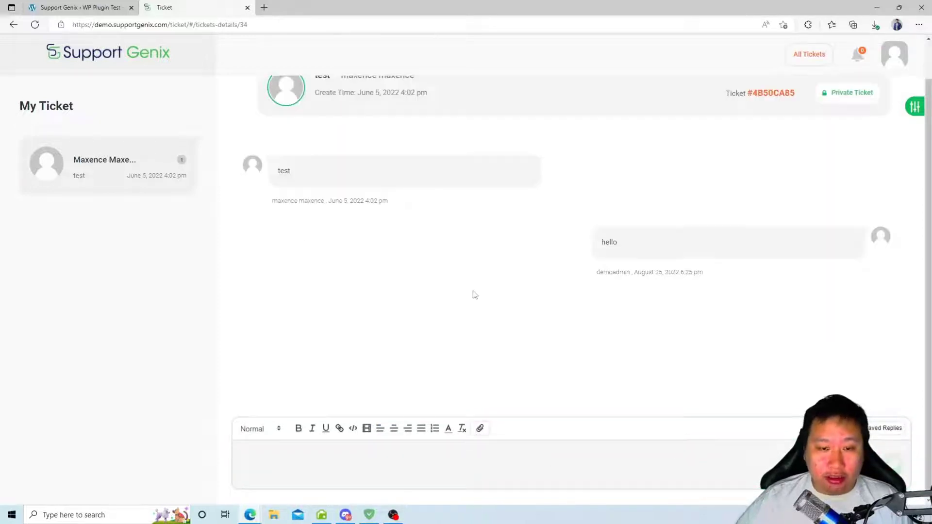
mouse_move(631, 333)
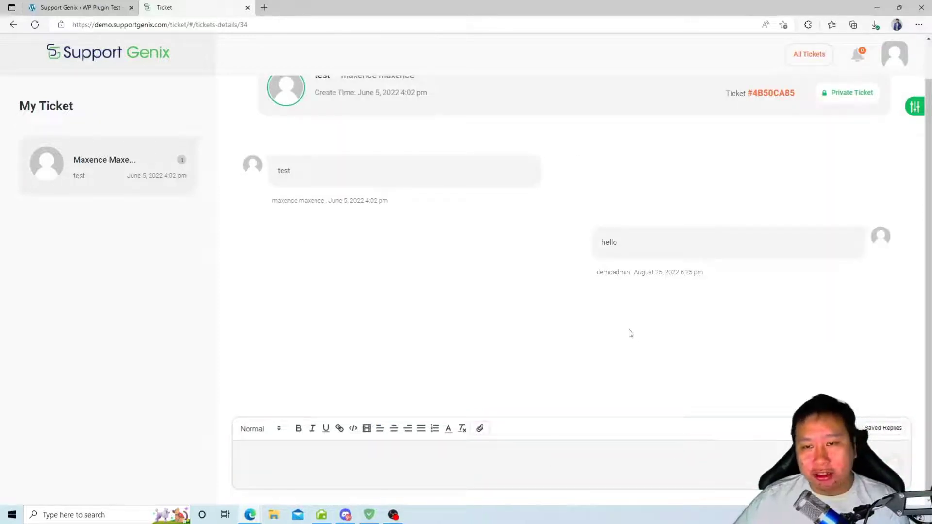
mouse_move(645, 305)
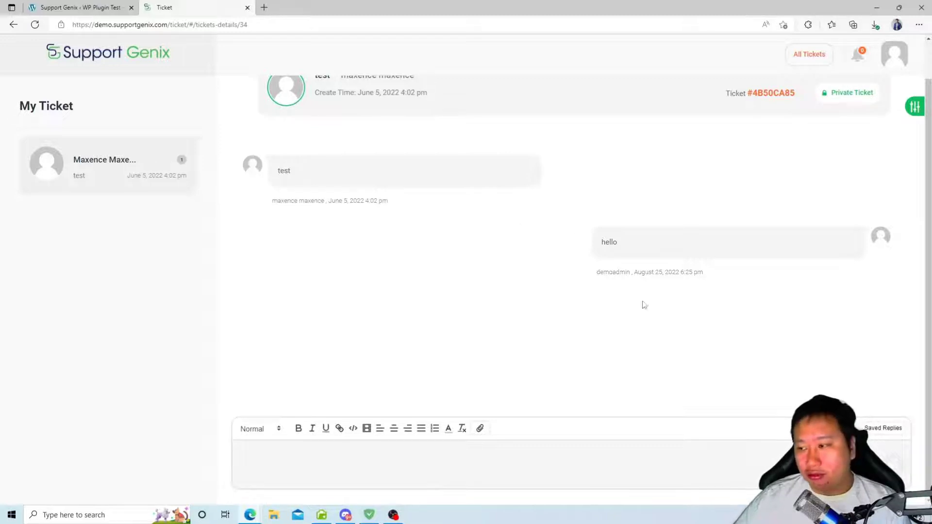
mouse_move(567, 305)
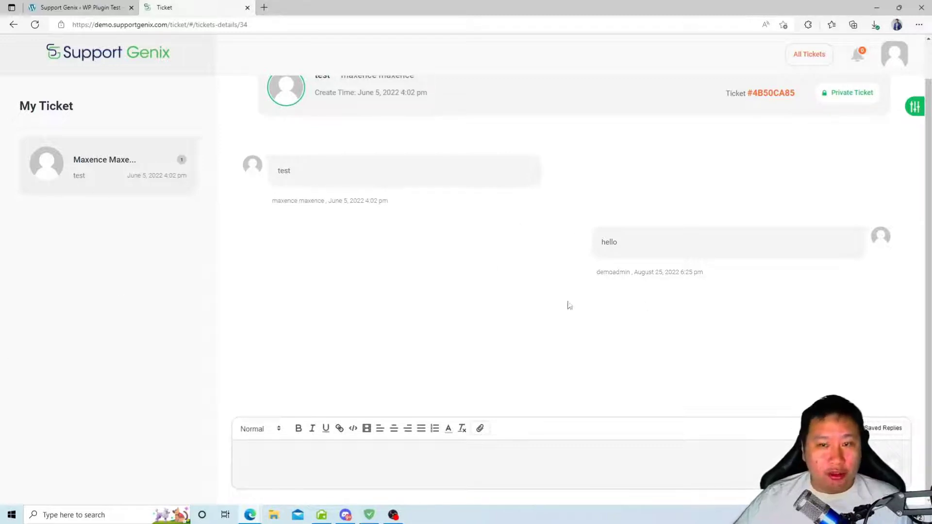
Send the saved reply named Test on the same ticket.
left_click(416, 464)
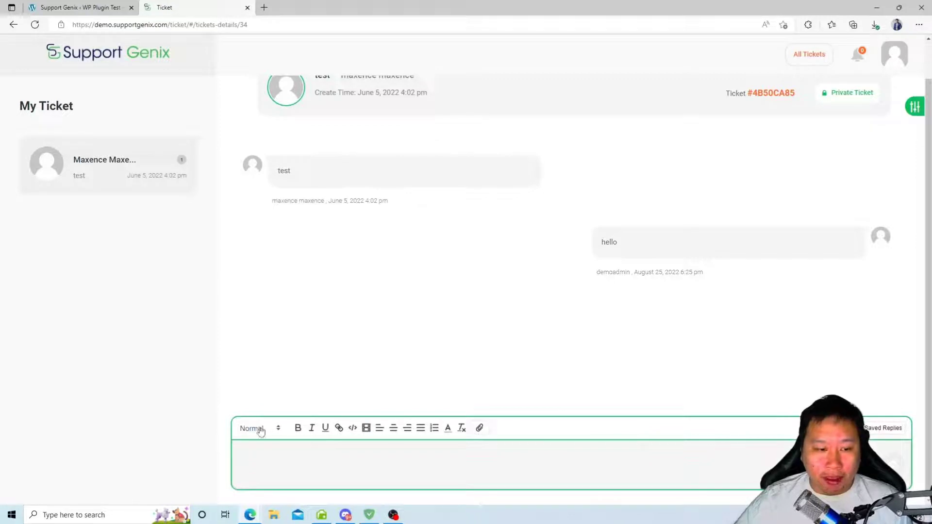
left_click(882, 428)
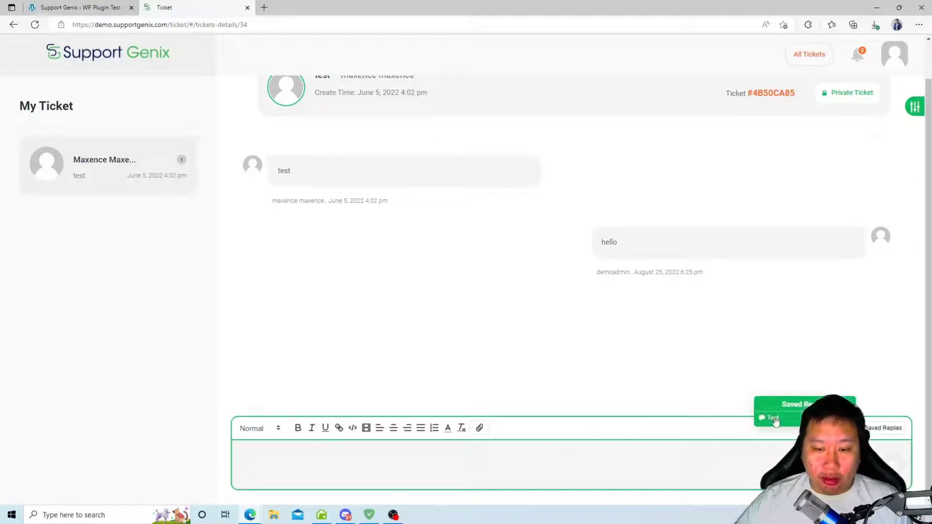
left_click(772, 418)
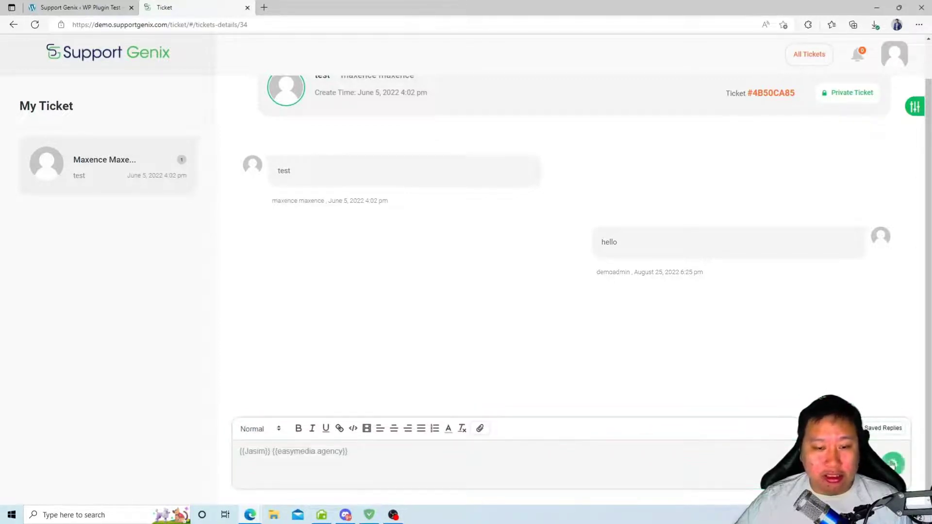
left_click(891, 464)
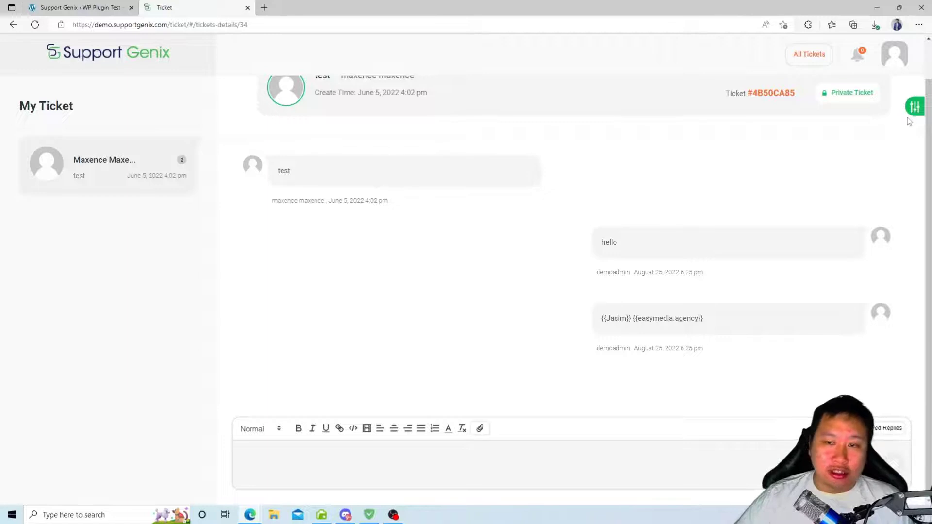
Set ticket #4B50CA85's status to Re-Open, then to Closed.
left_click(914, 106)
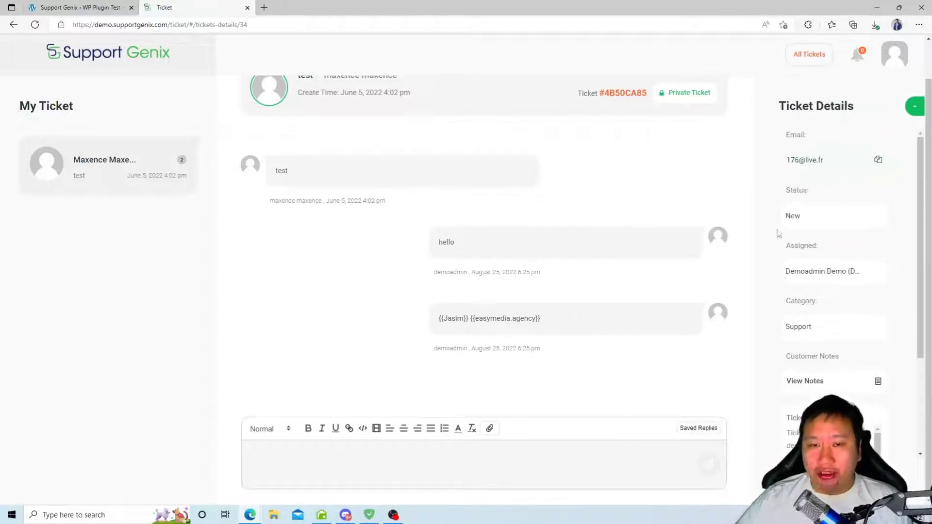
left_click(832, 215)
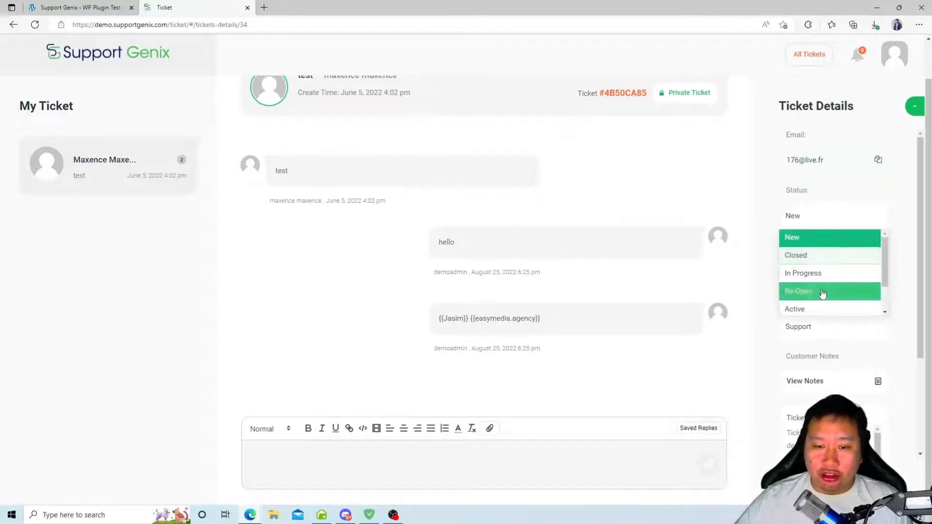
left_click(797, 291)
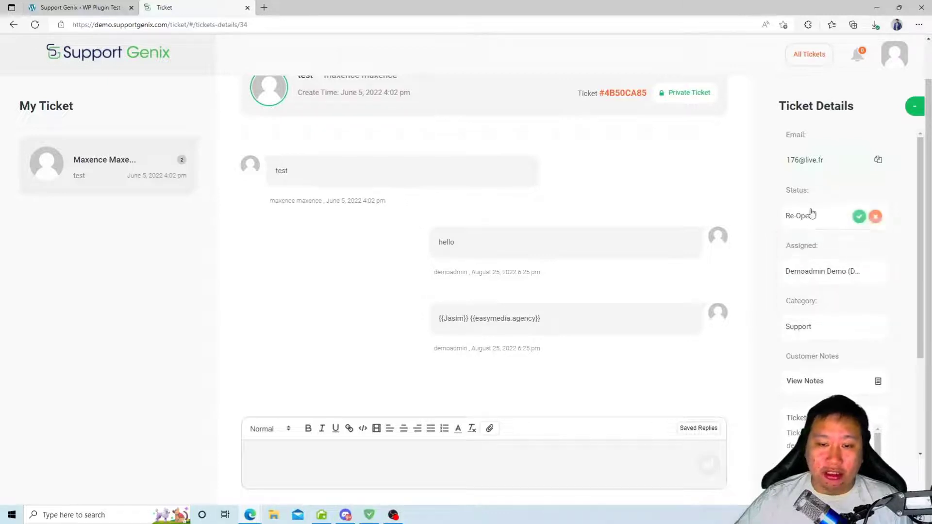
left_click(858, 215)
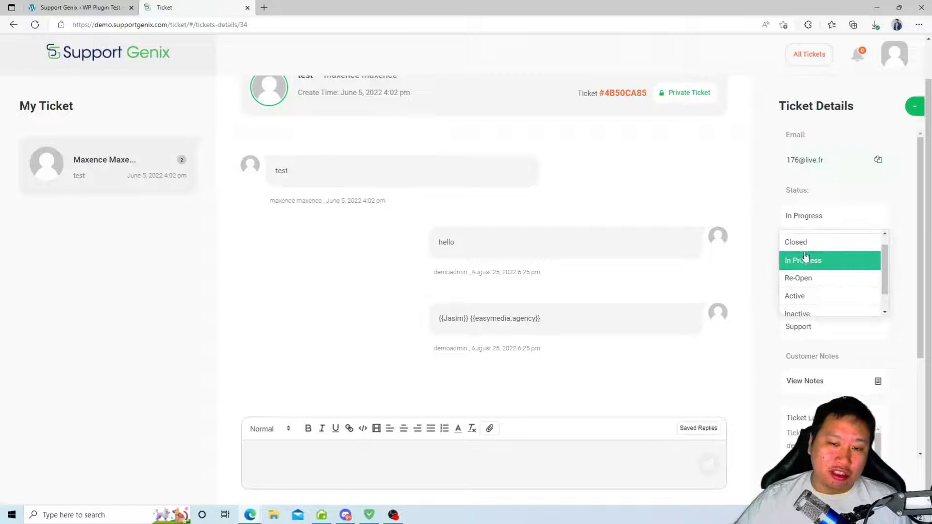
left_click(795, 242)
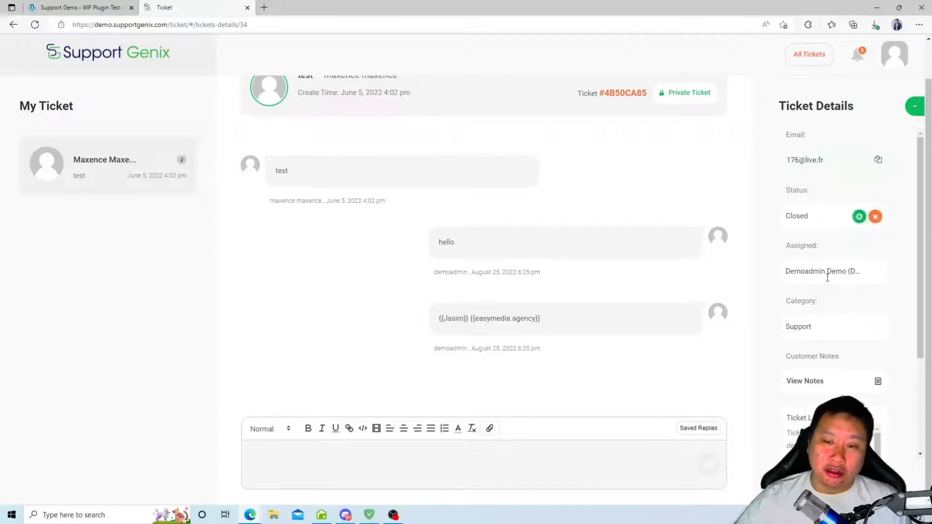
Review the Assigned and Category choices, keep Support, and return to the All Tickets list.
left_click(832, 271)
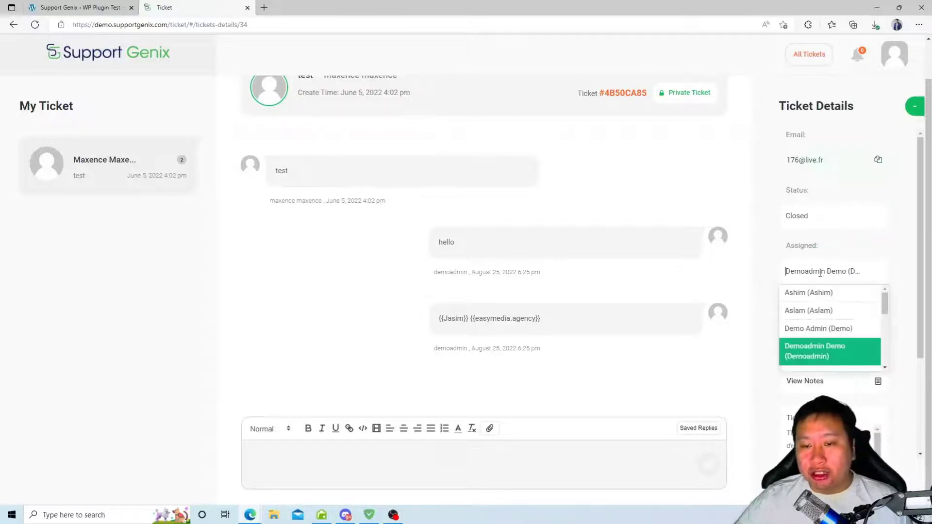
left_click(815, 350)
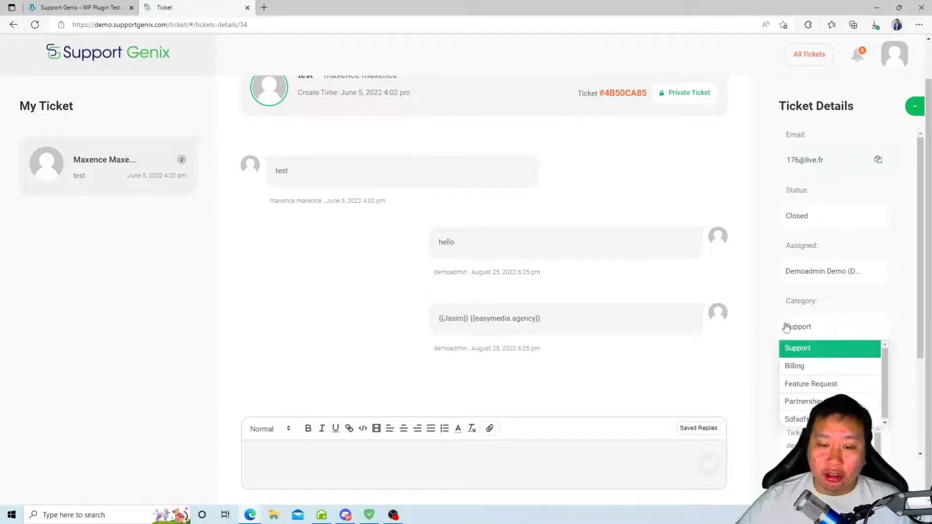
left_click(797, 348)
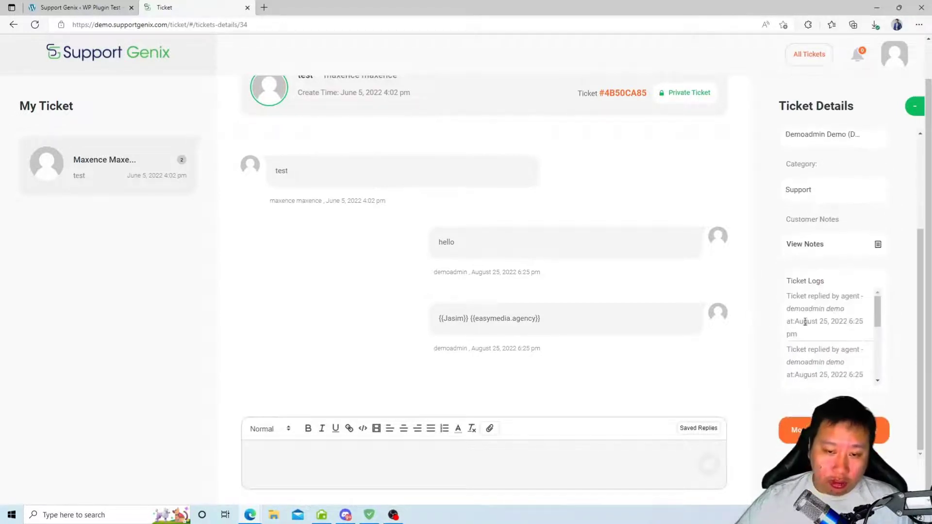
left_click(805, 244)
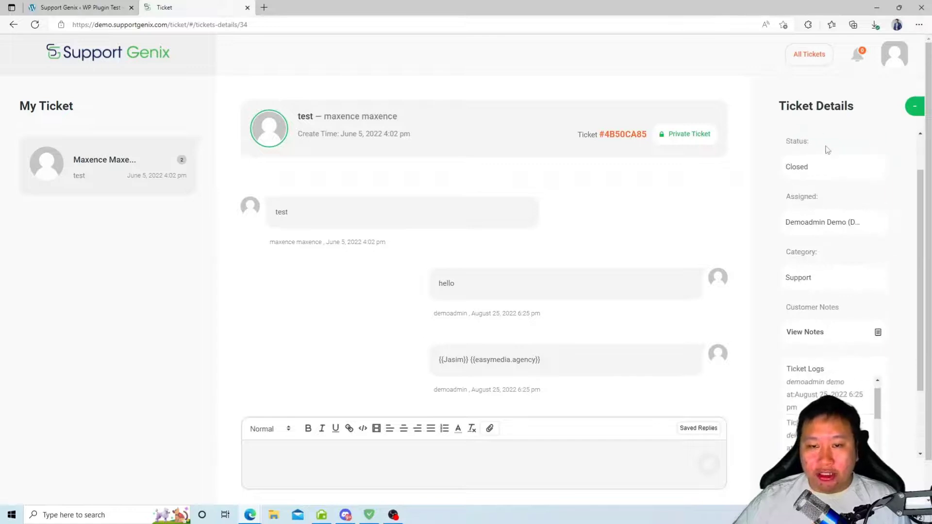
left_click(684, 134)
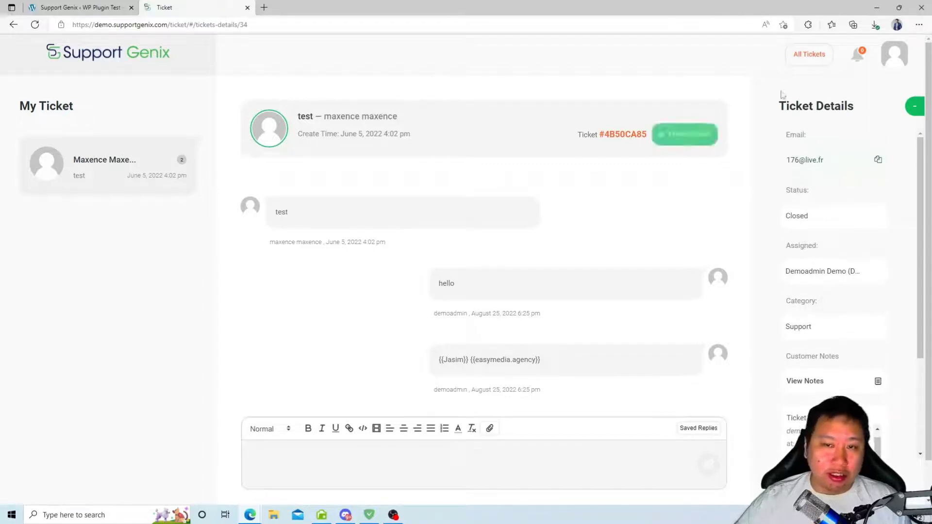
left_click(808, 54)
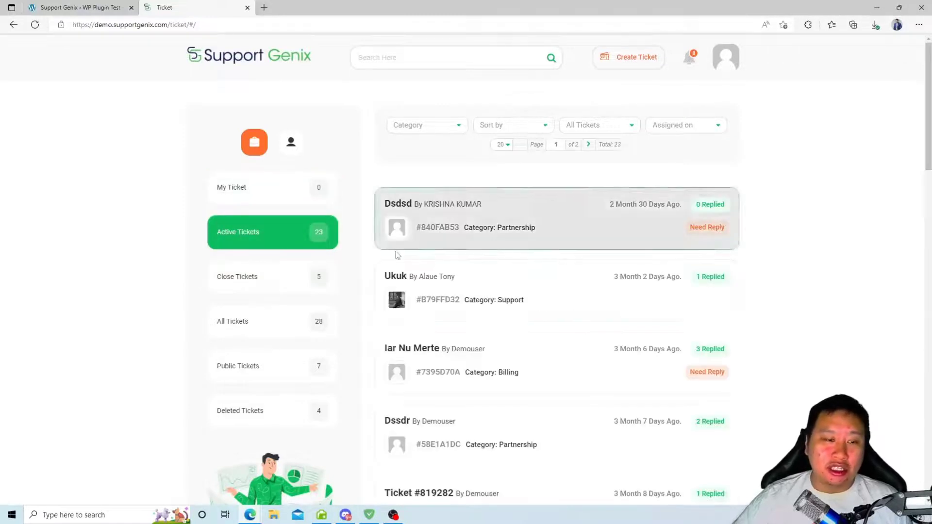
mouse_move(562, 233)
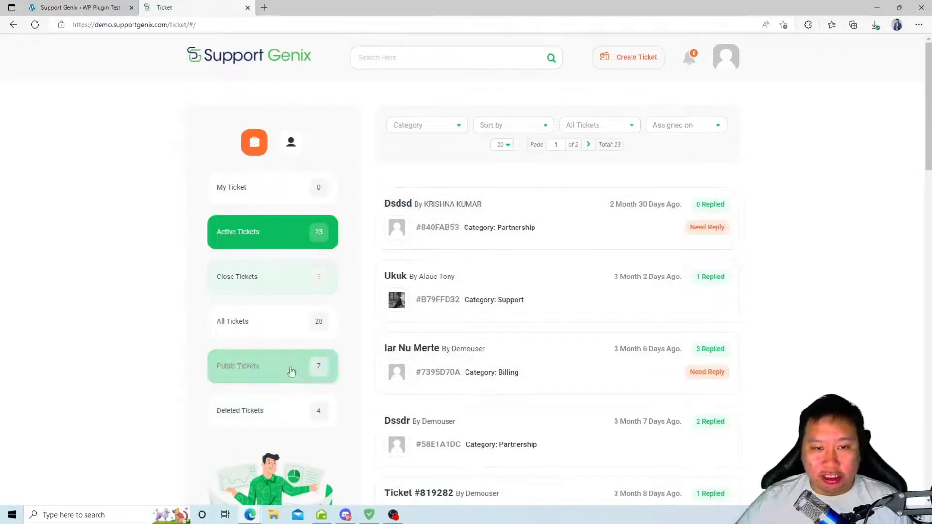
Show the Public Tickets view from the dashboard sidebar.
left_click(290, 142)
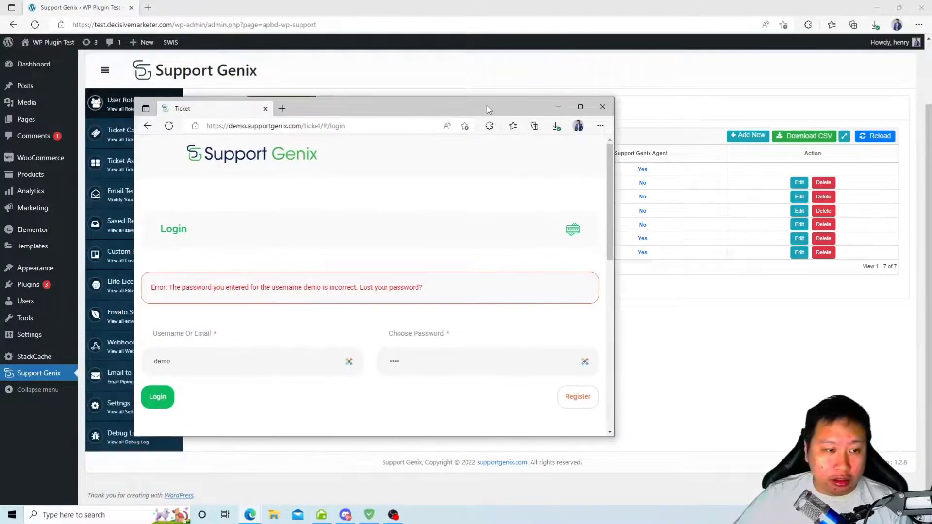
Maximize the window and log in to the ticket portal as the demo user.
left_click(580, 107)
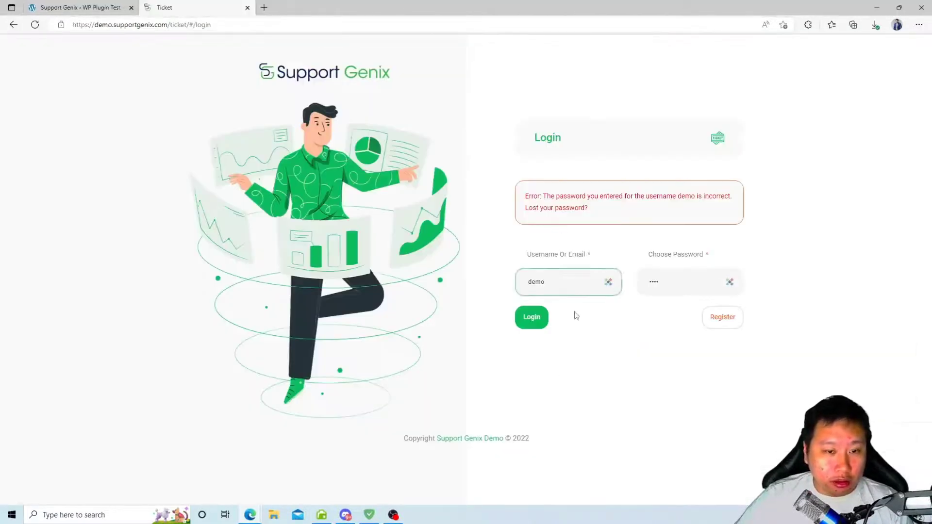
left_click(568, 282)
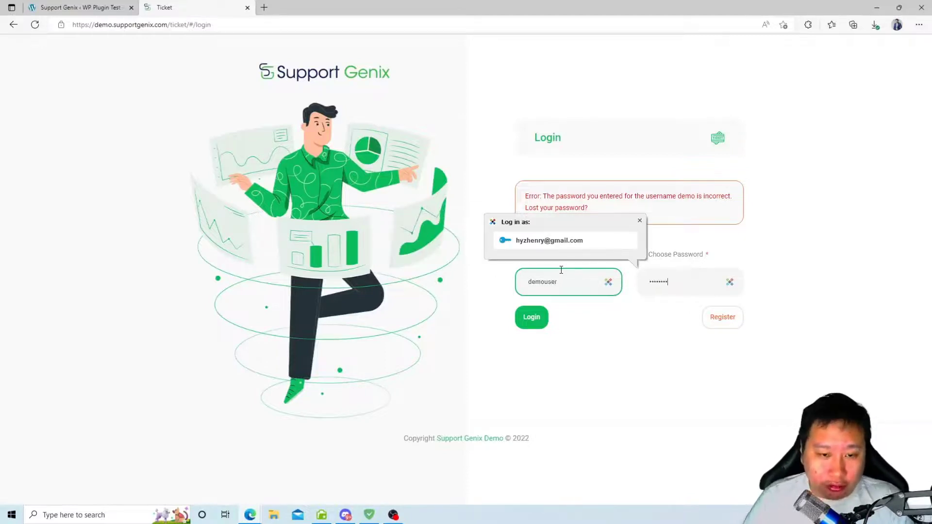
left_click(530, 316)
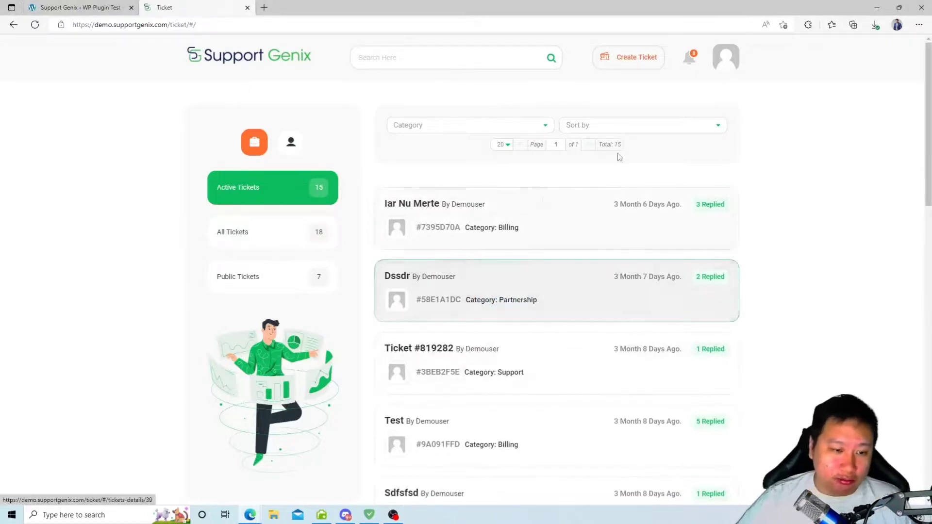
scroll("down", 3)
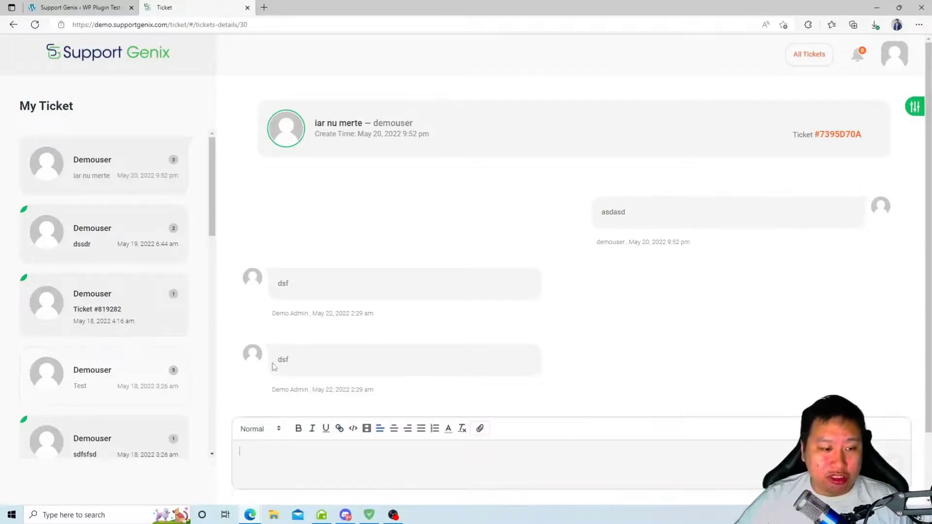
left_click(808, 54)
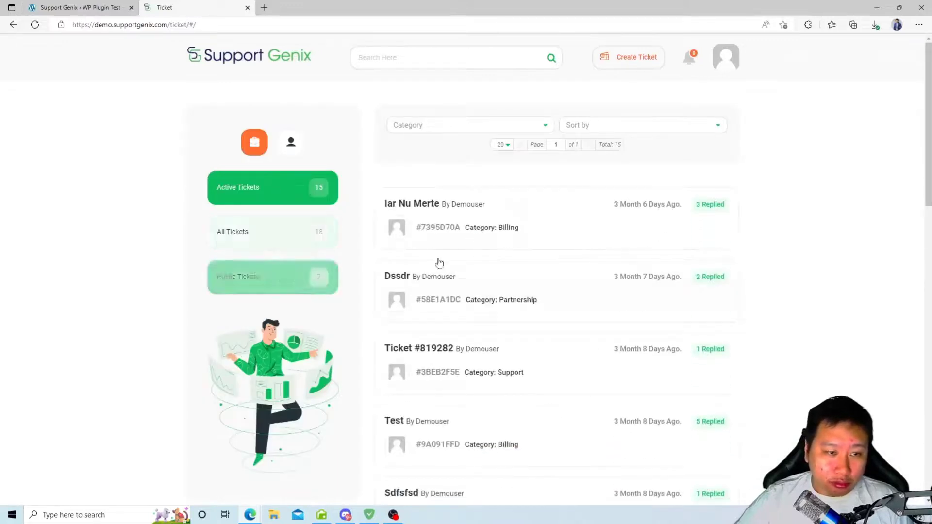
Create a public Support ticket with subject fdbvdb and description fdbfdbfd, and submit it.
left_click(636, 57)
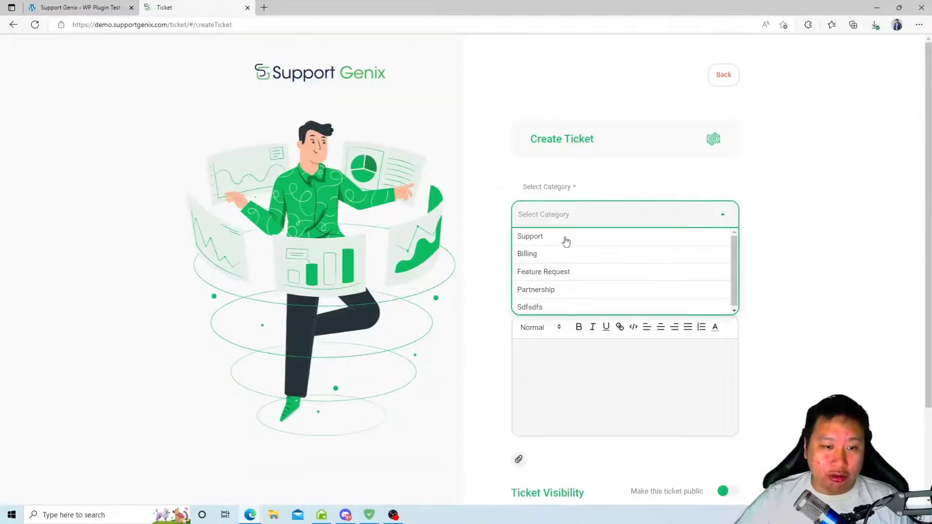
left_click(530, 235)
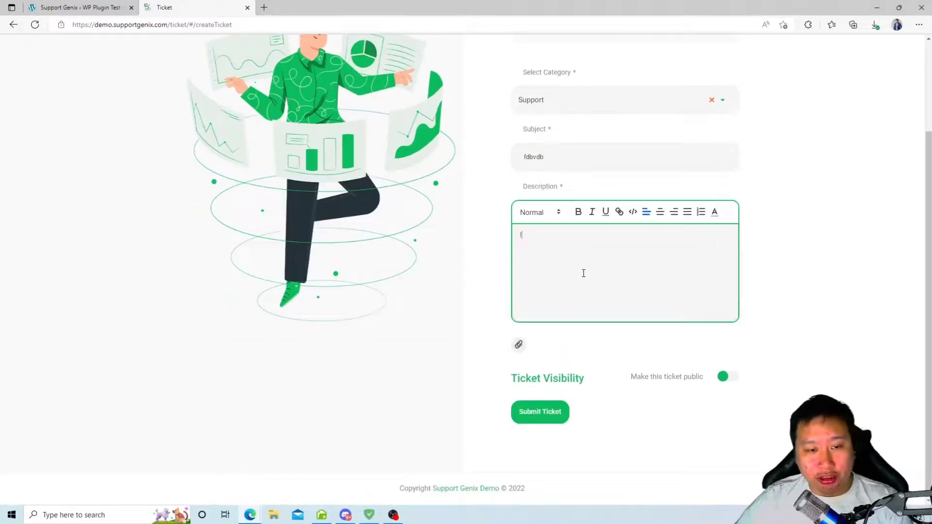
type("fdbfdbfd")
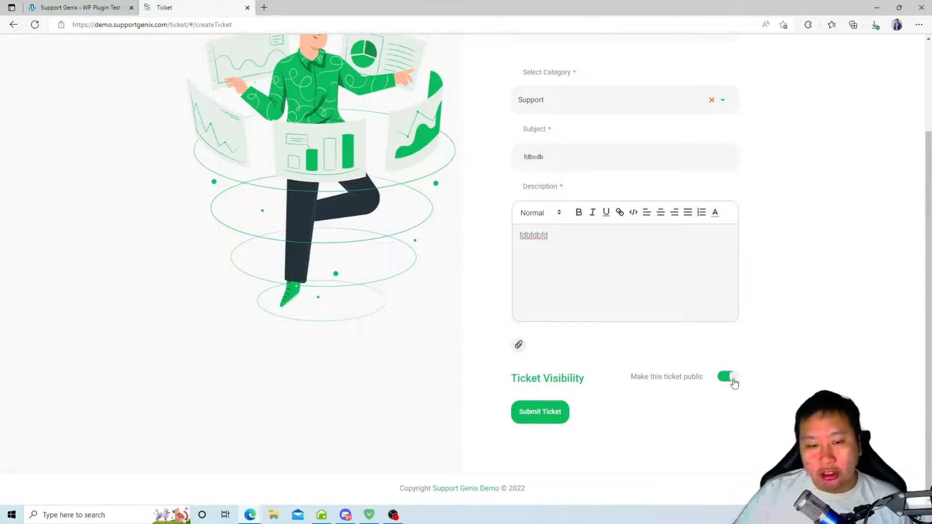
left_click(727, 377)
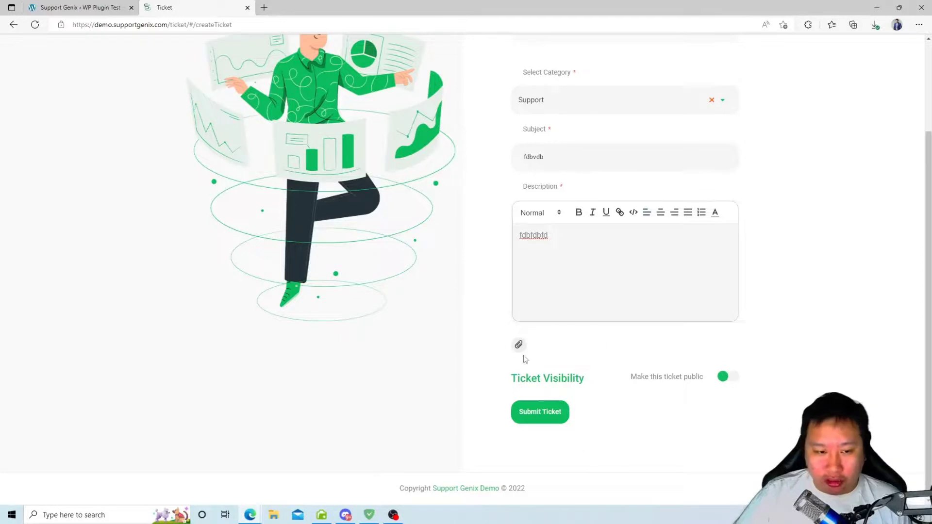
left_click(539, 411)
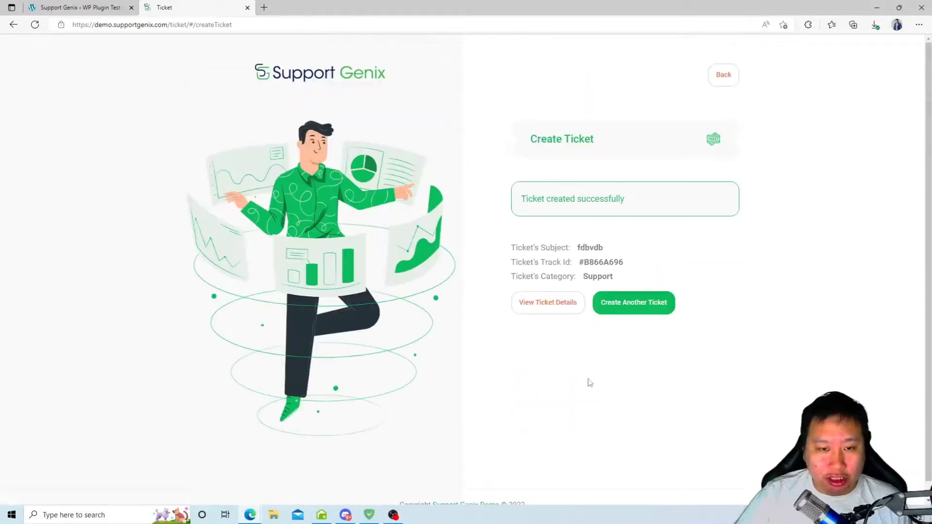
View the new ticket #B866A696's details and check the notifications.
left_click(546, 302)
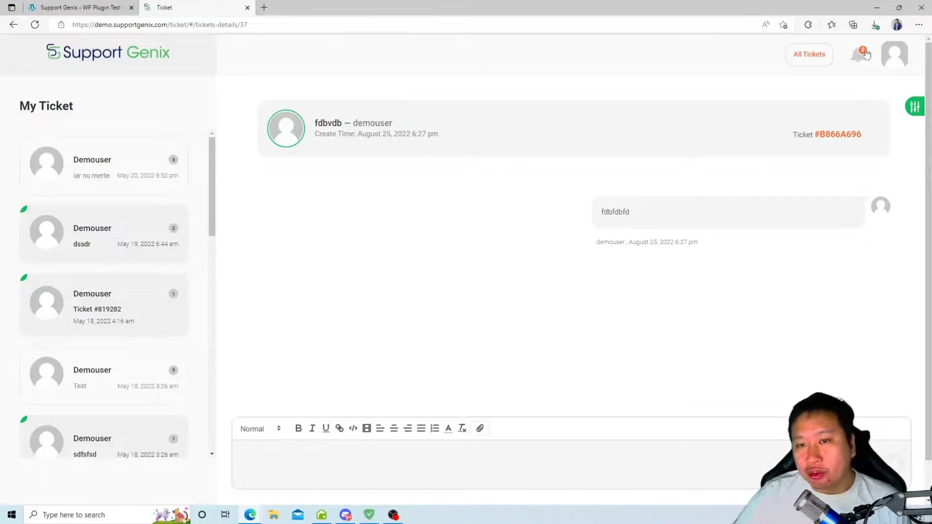
left_click(857, 55)
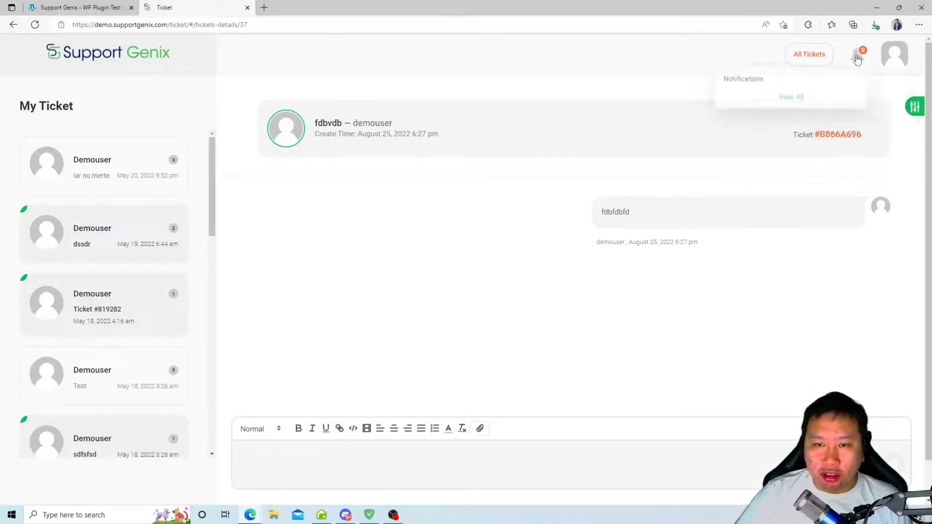
left_click(857, 54)
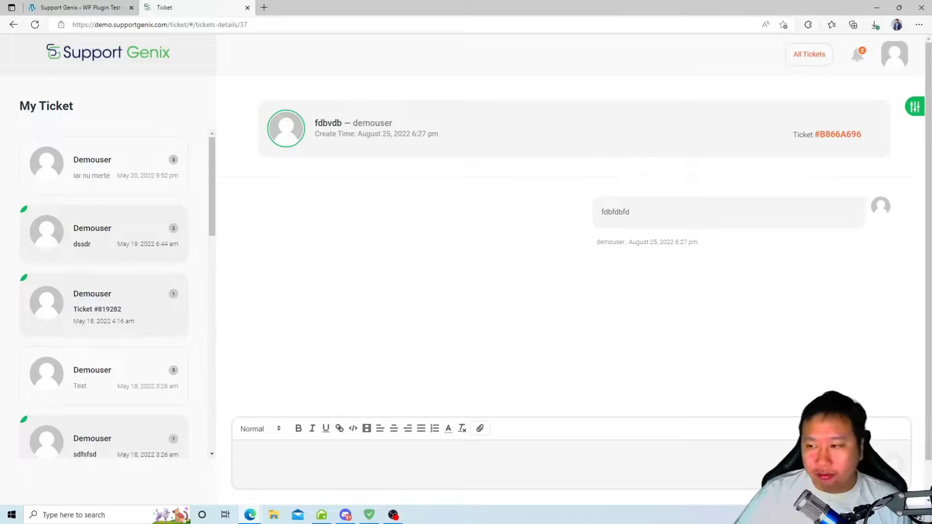